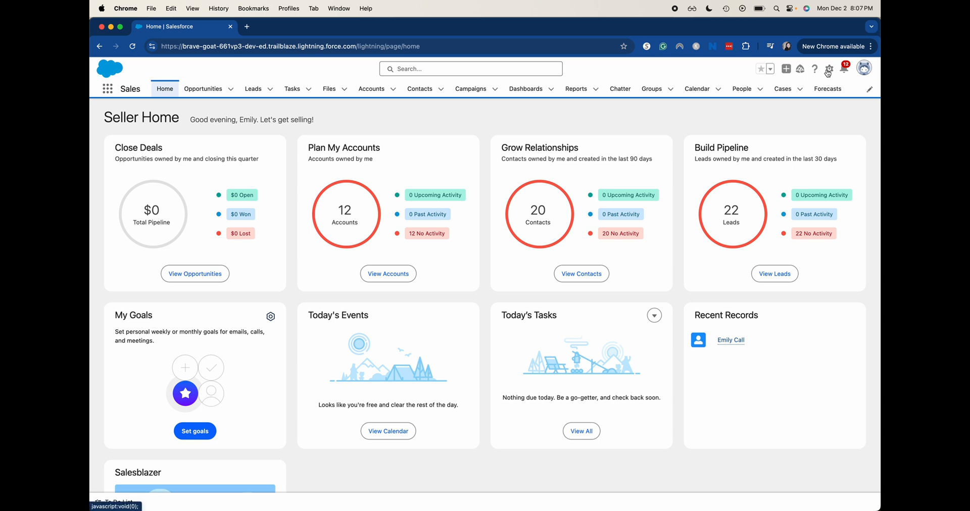
Step: Launch Setup from the gear menu and close the Guidance Center panel
left_click(829, 69)
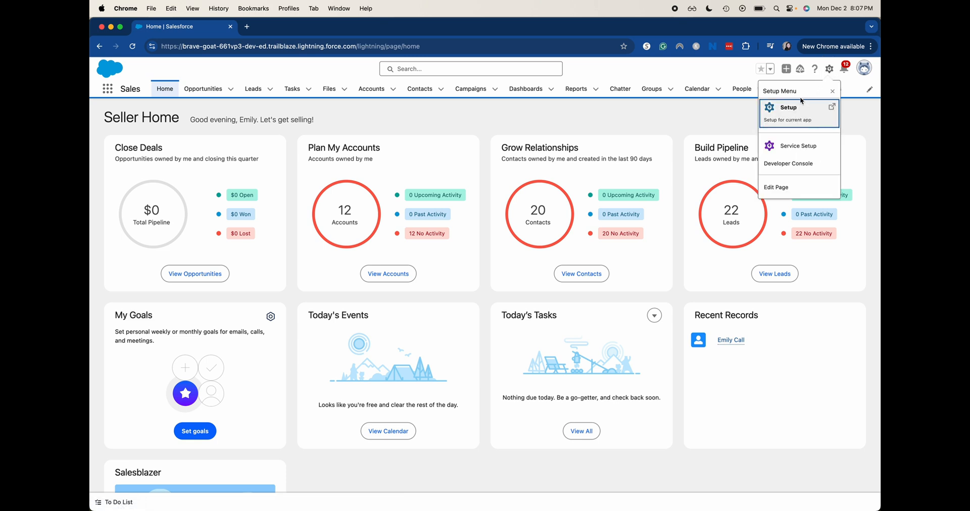
left_click(788, 107)
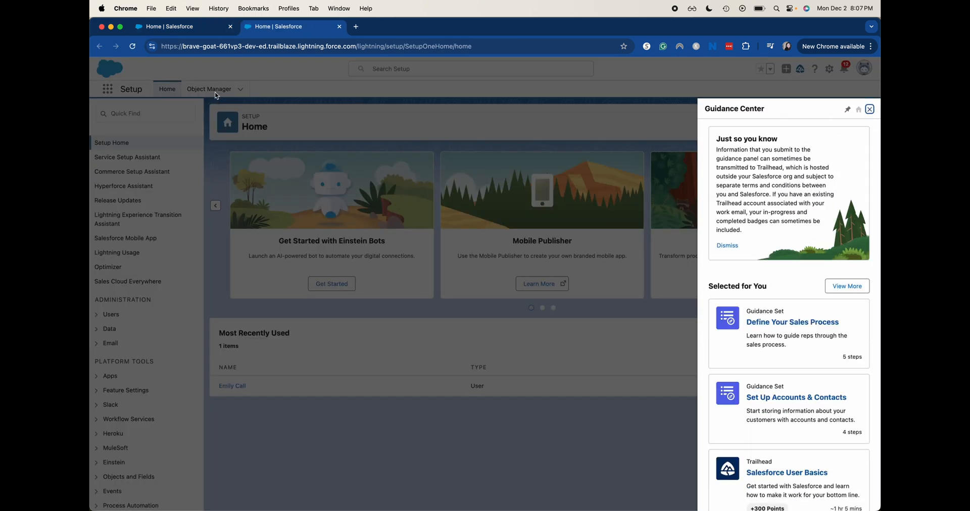
left_click(869, 110)
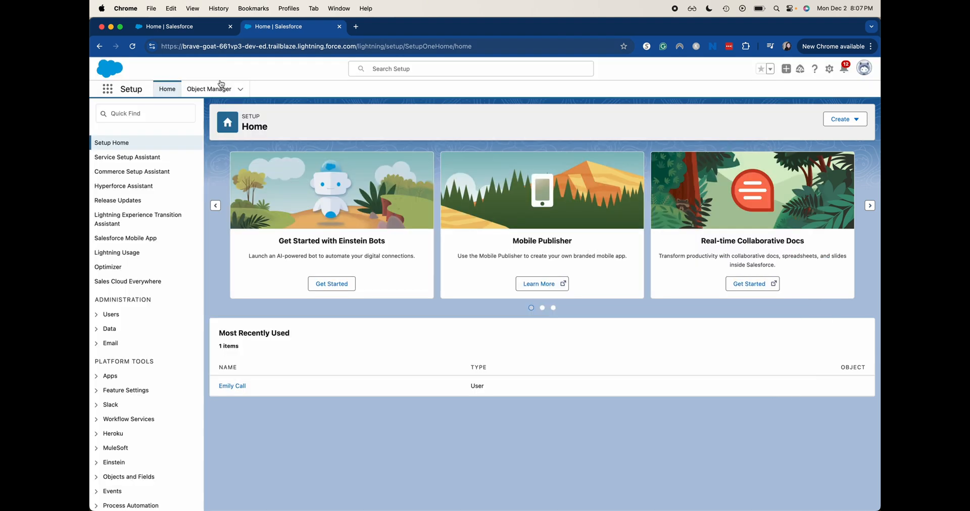
Step: Go to Object Manager and expand the Create dropdown for a new object
left_click(209, 89)
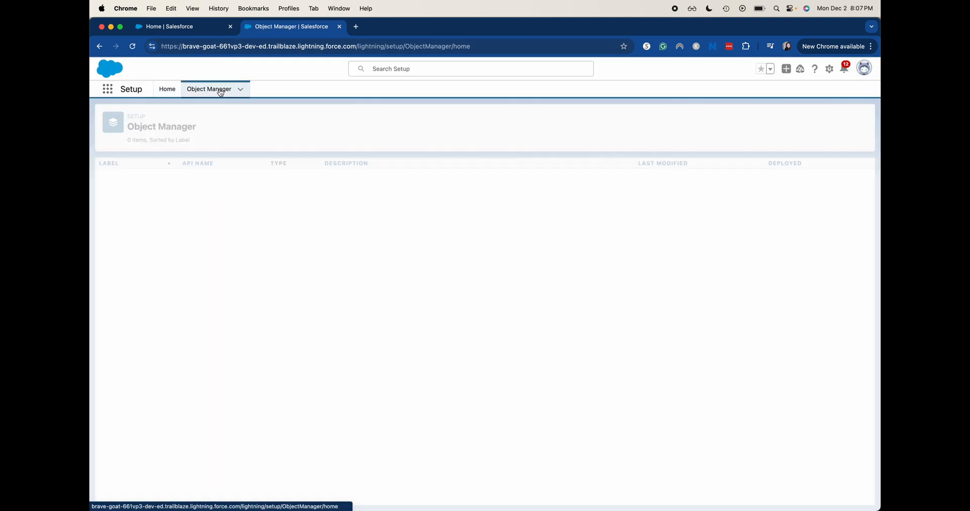
left_click(209, 89)
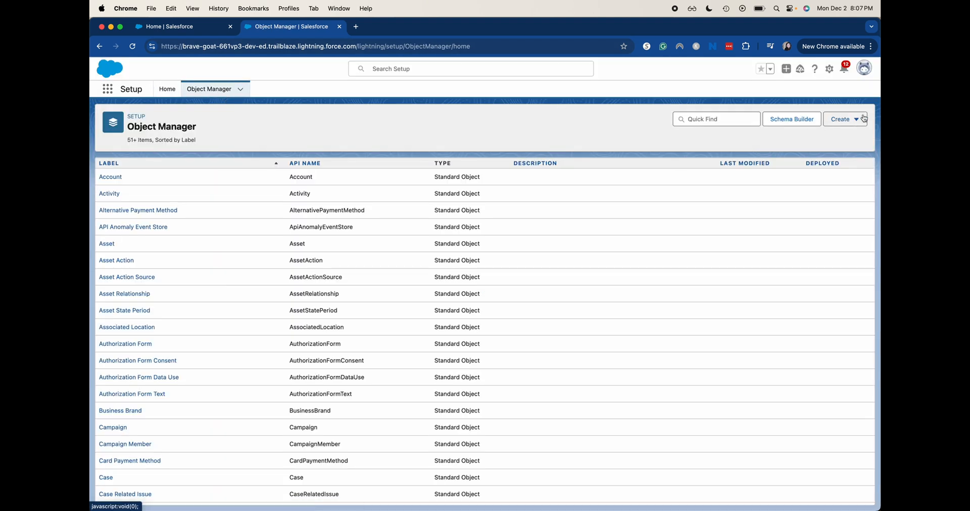
left_click(843, 120)
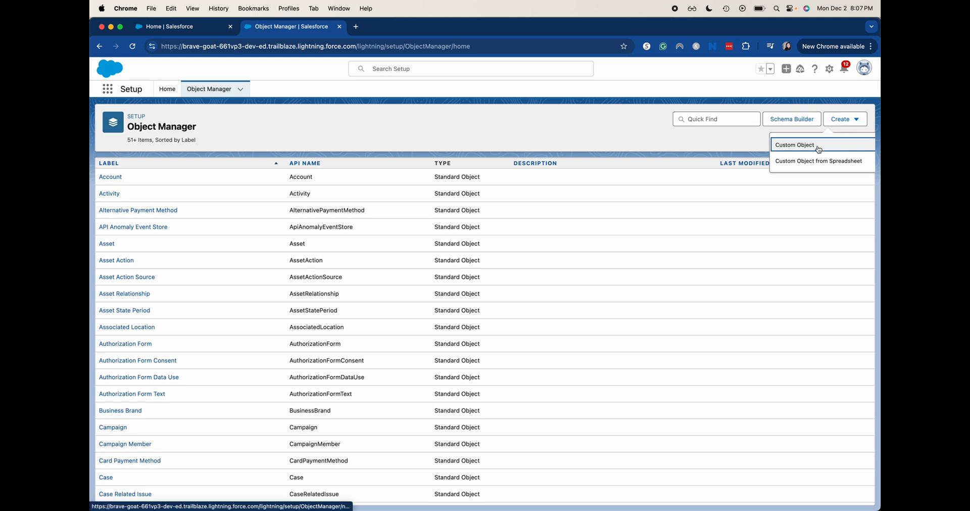
mouse_move(819, 161)
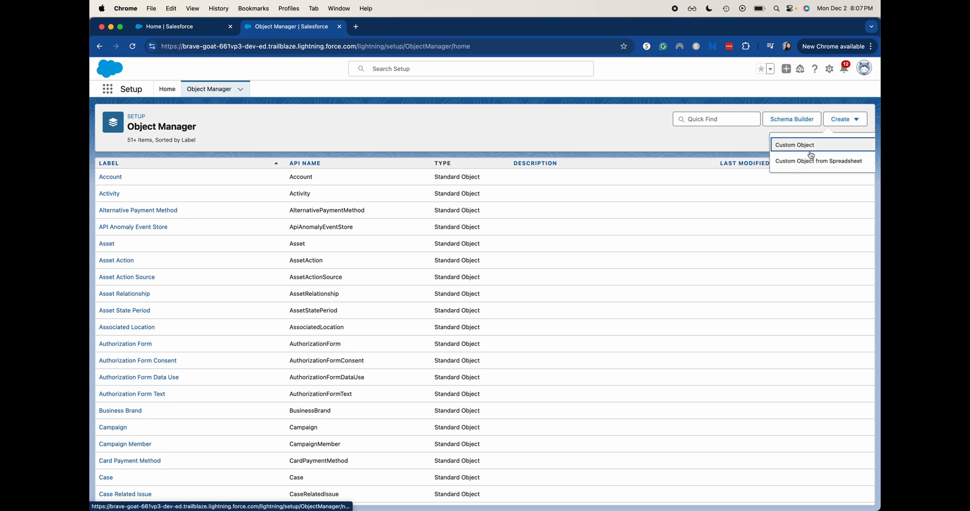
Step: Start a new Custom Object and enter 'Classes' as its Label, auto-filling object and record names
left_click(795, 144)
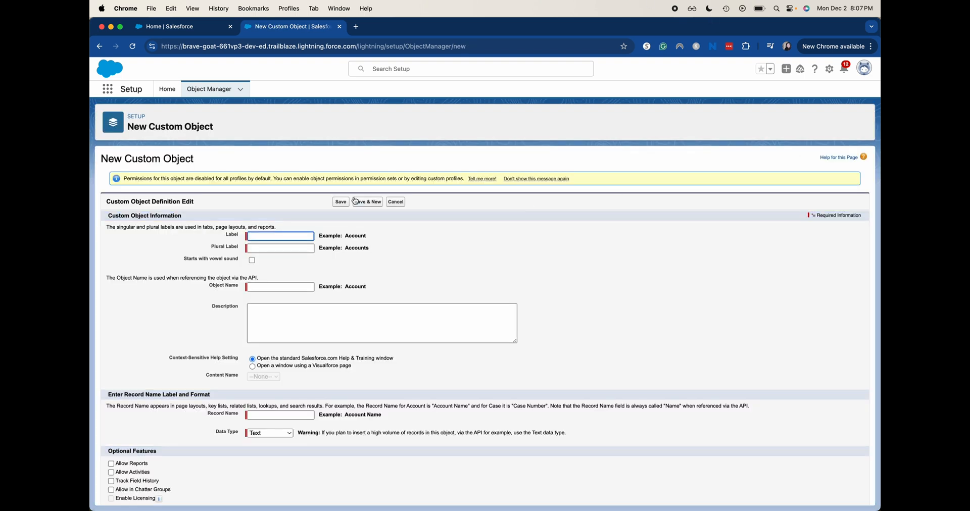
mouse_move(367, 203)
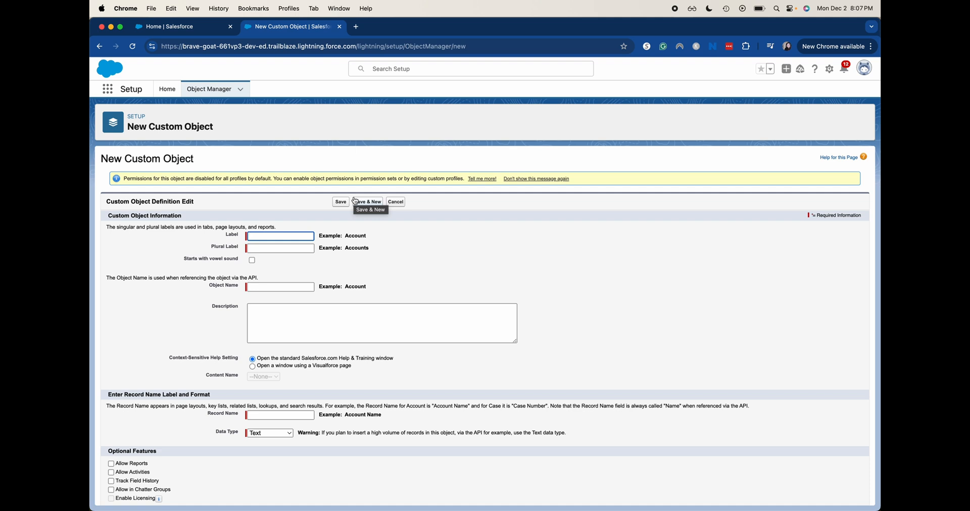
type("Cla")
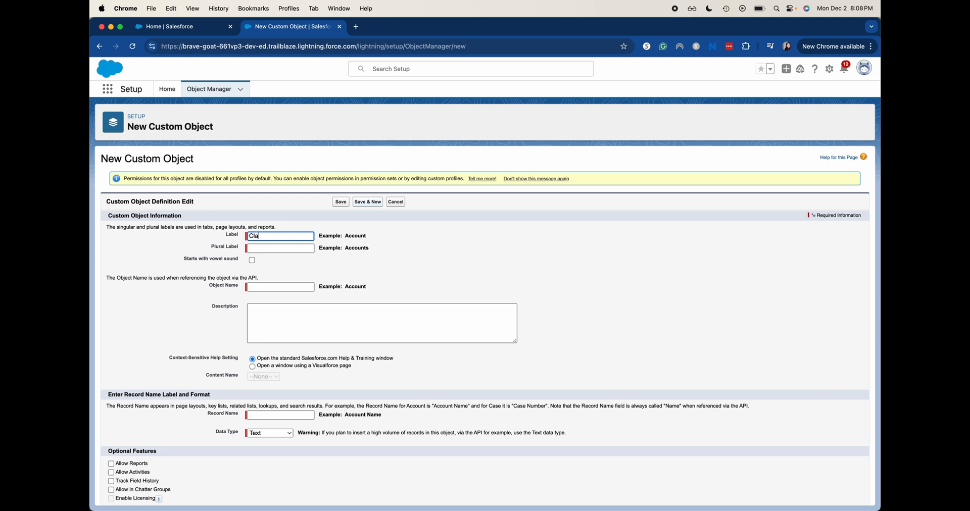
type("Classes")
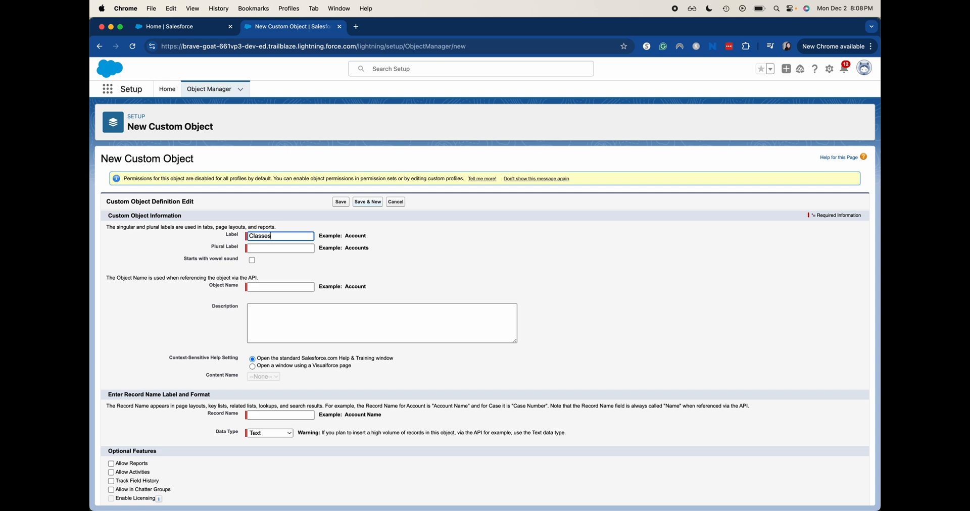
left_click(280, 248)
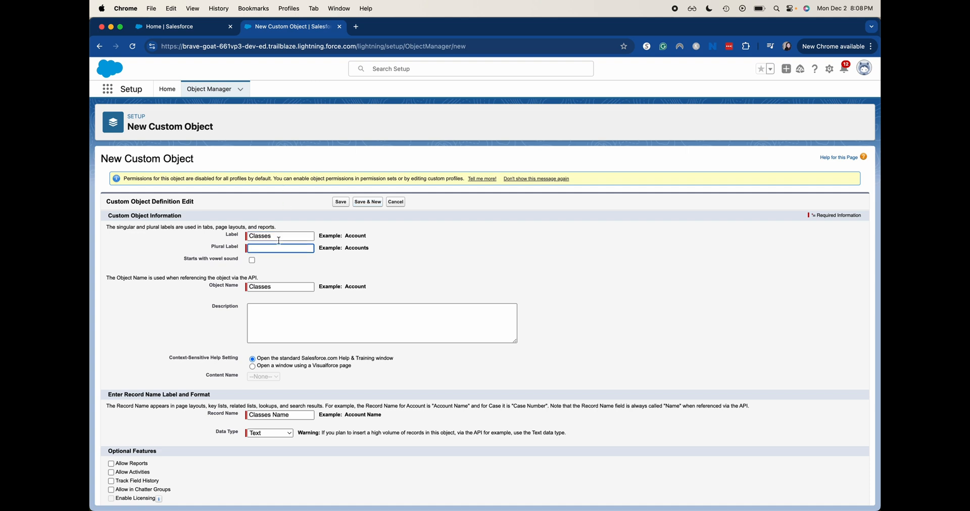
Step: Set the singular Label to 'Class' and the Plural Label to 'Classes'
left_click(280, 235)
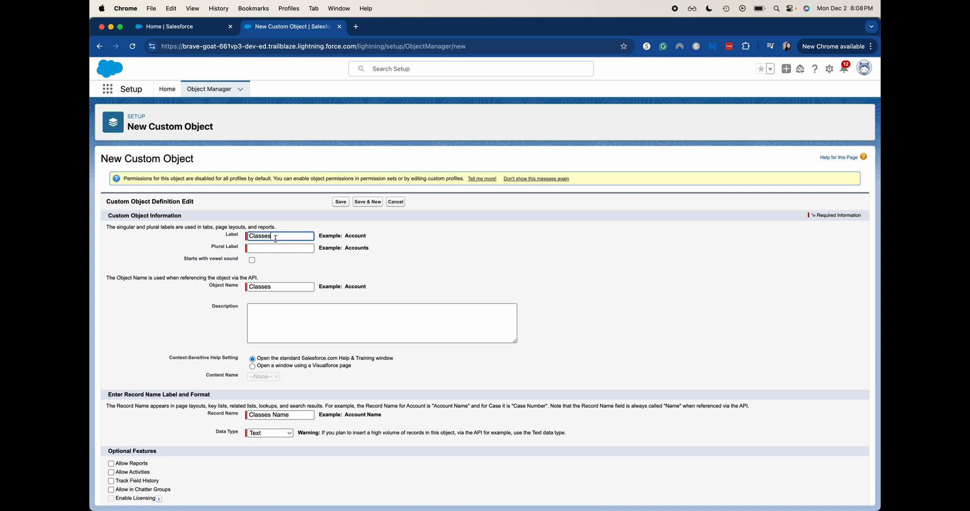
type("Class")
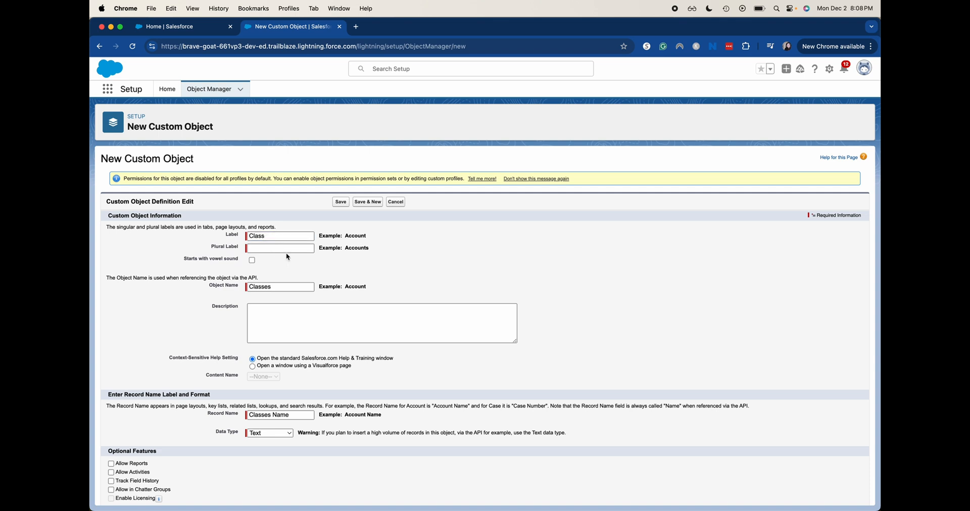
type("C")
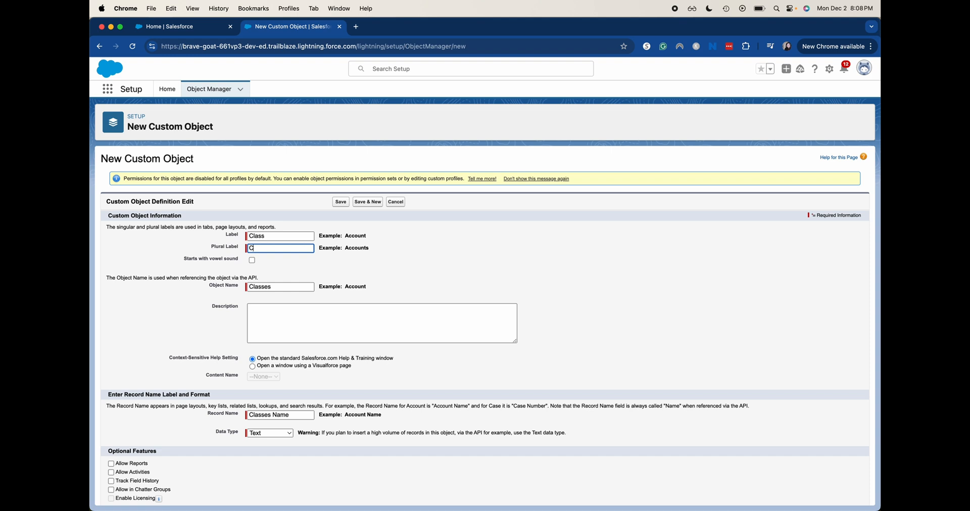
type("lasses")
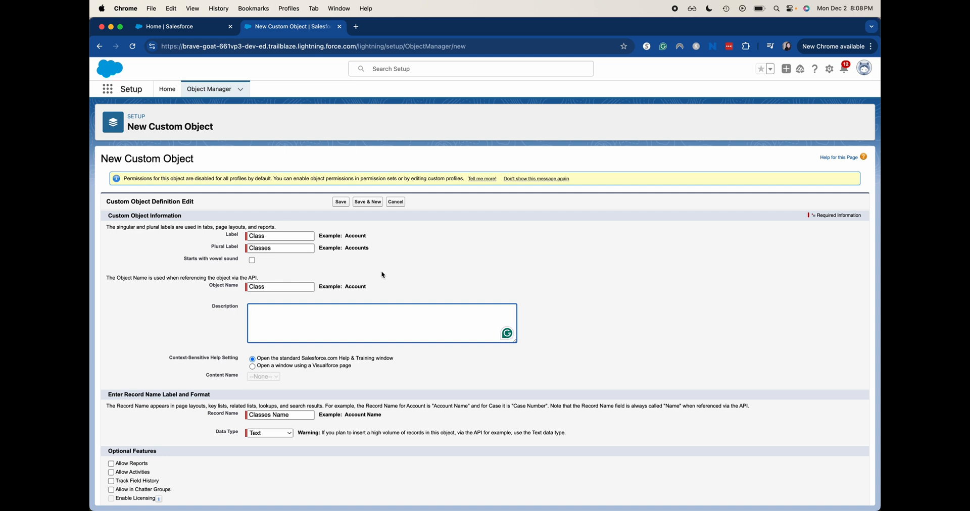
mouse_move(239, 260)
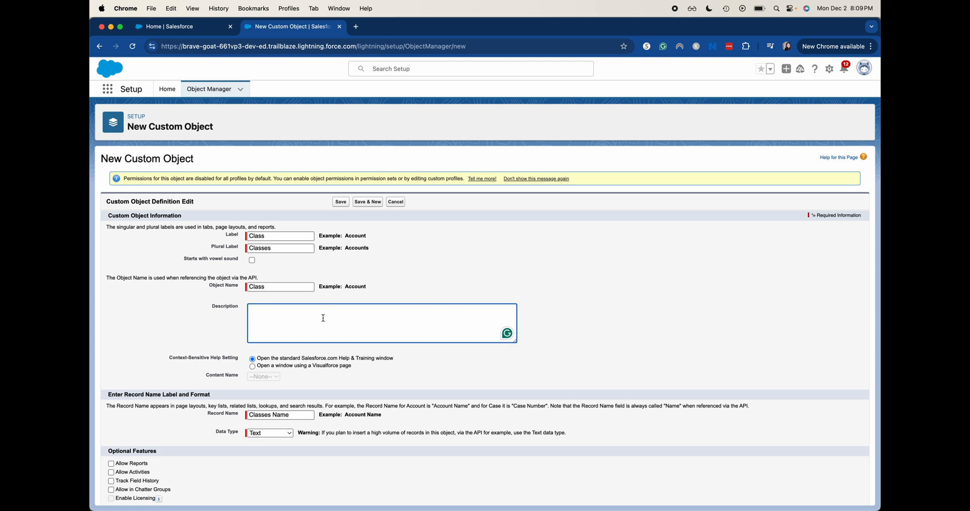
mouse_move(318, 311)
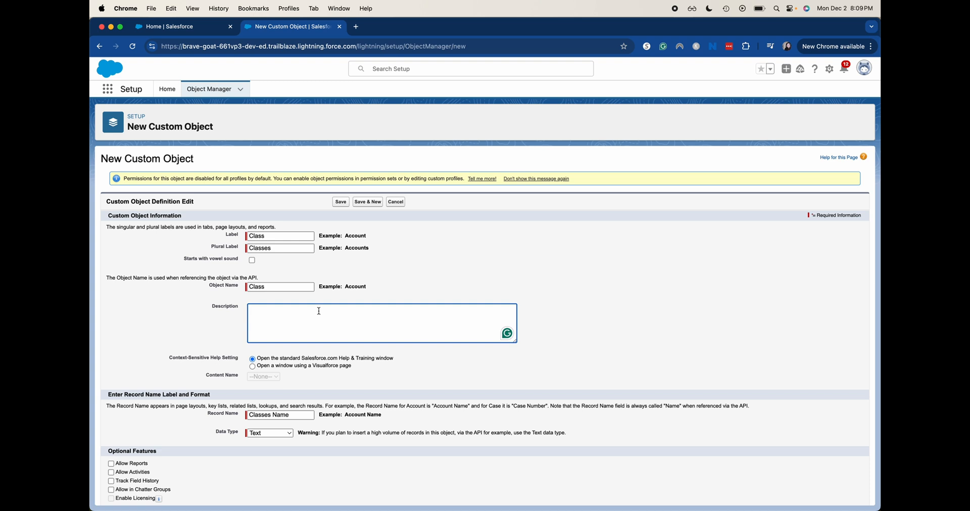
Step: Enter the description 'The classes required for the degree path'
type("T")
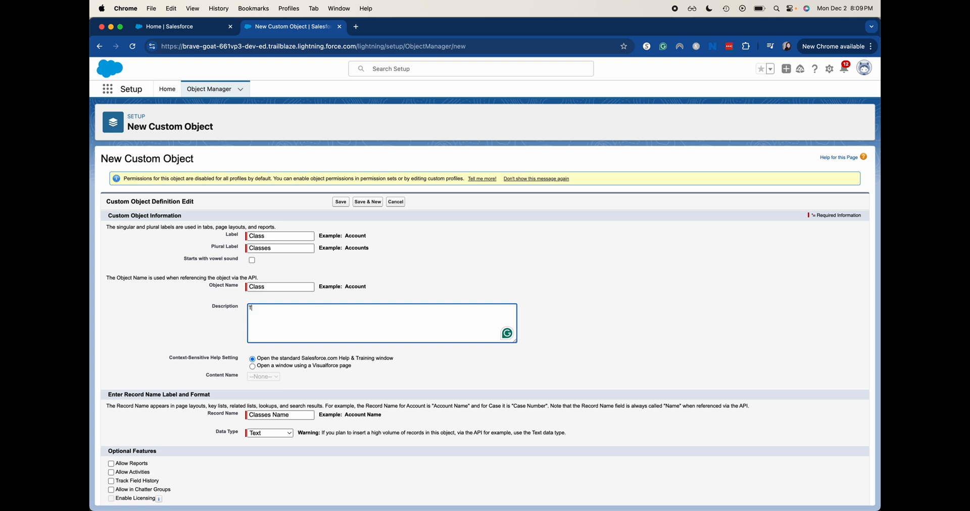
type("The classes required for the")
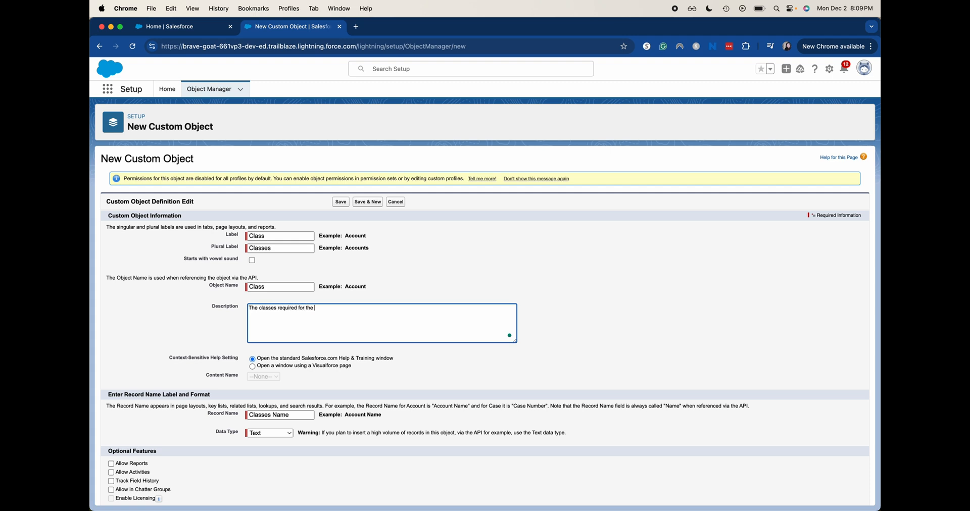
type("degree path")
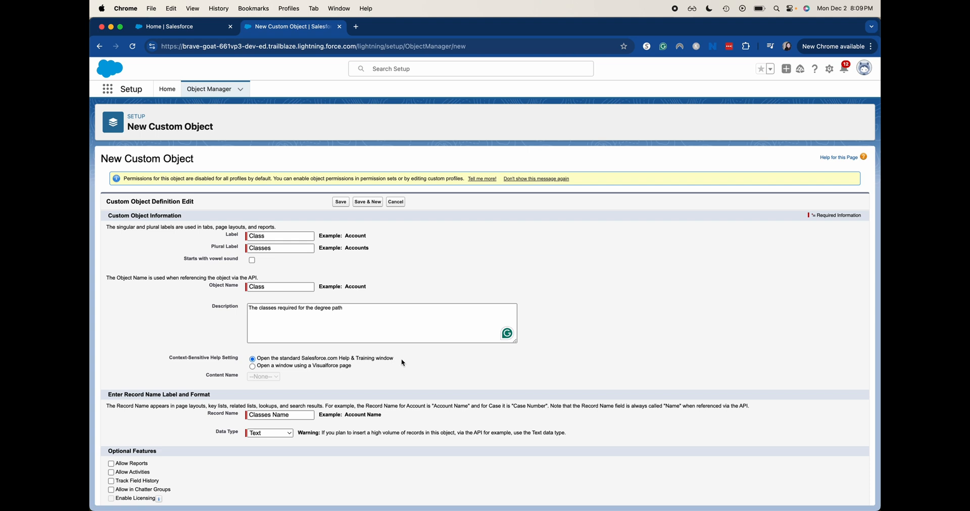
Step: Keep Record Name 'Class Name' and leave its data type as Text after reviewing Auto Number
scroll("down", 3)
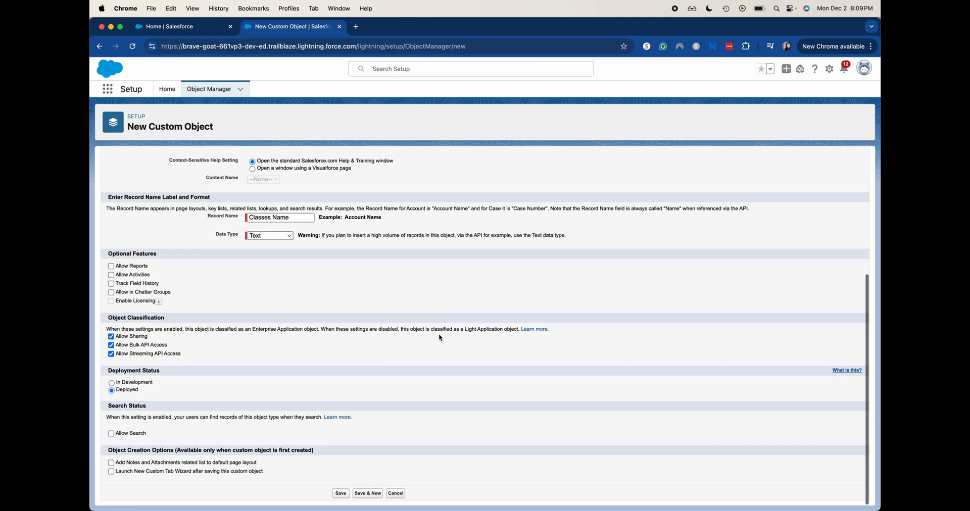
left_click(280, 217)
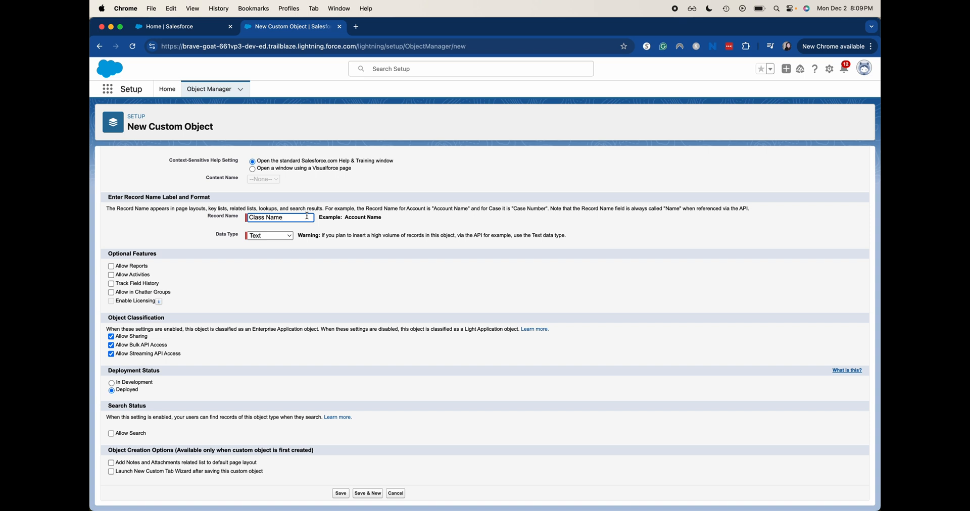
mouse_move(462, 259)
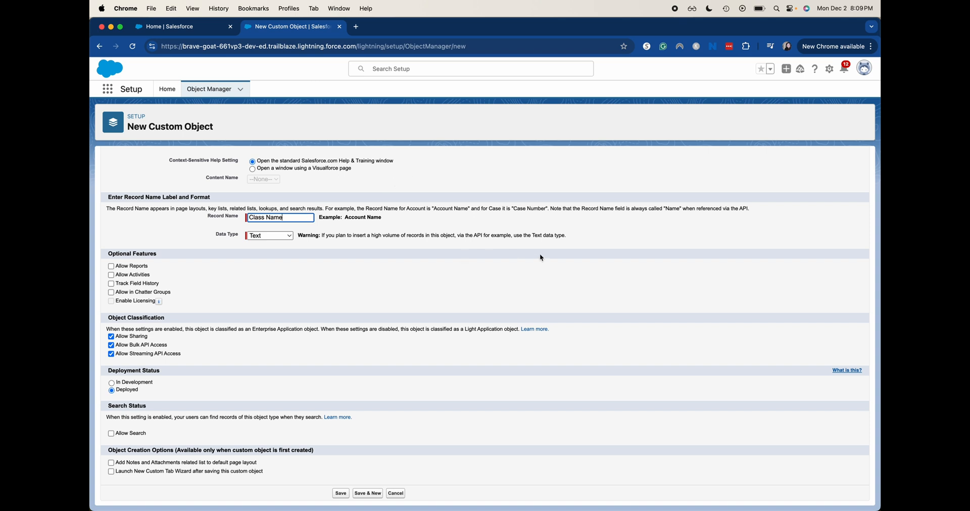
mouse_move(584, 199)
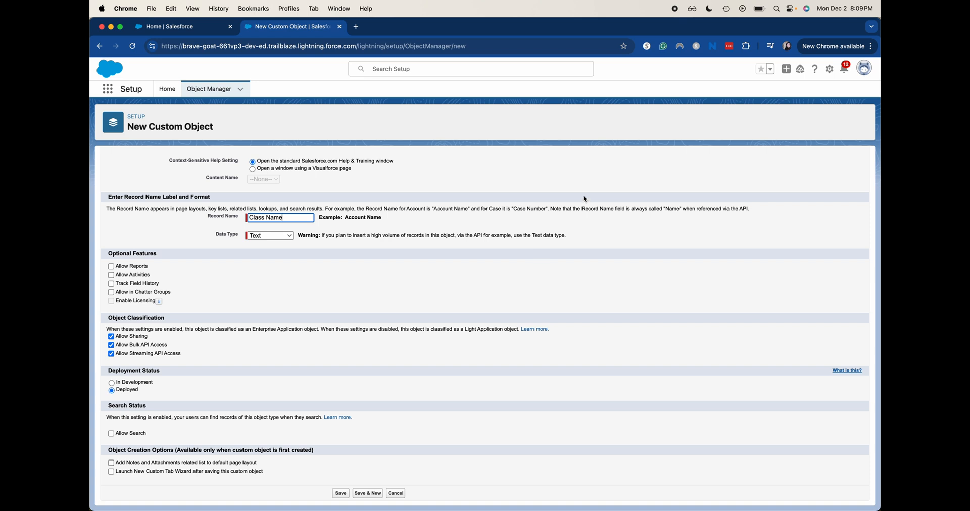
mouse_move(291, 235)
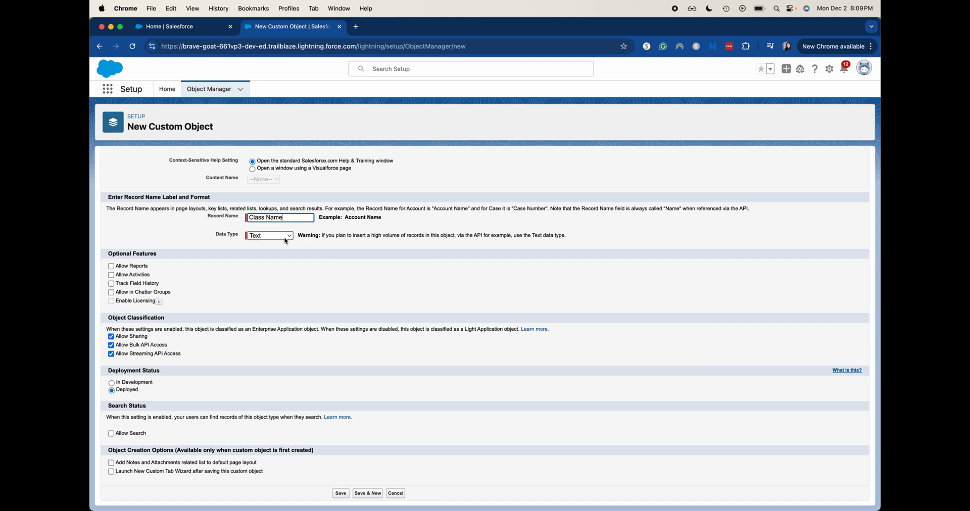
left_click(269, 236)
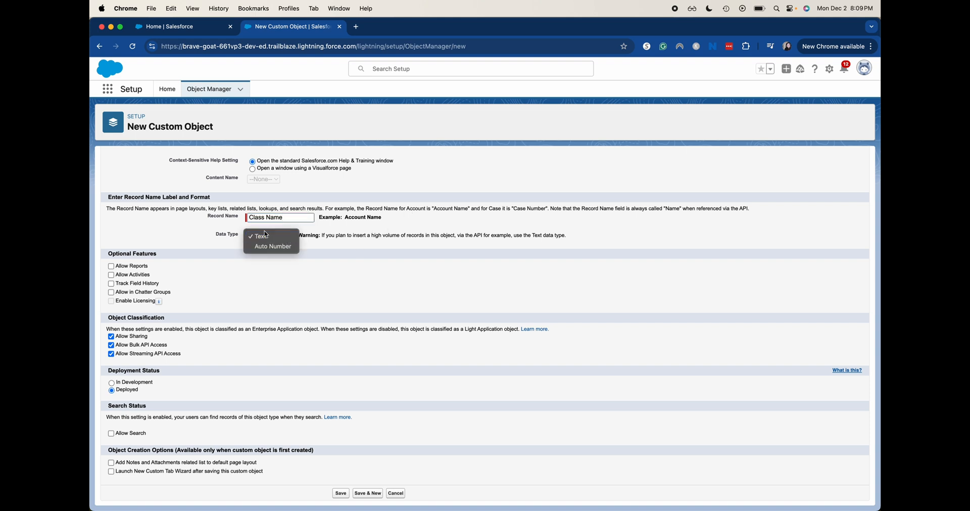
mouse_move(272, 245)
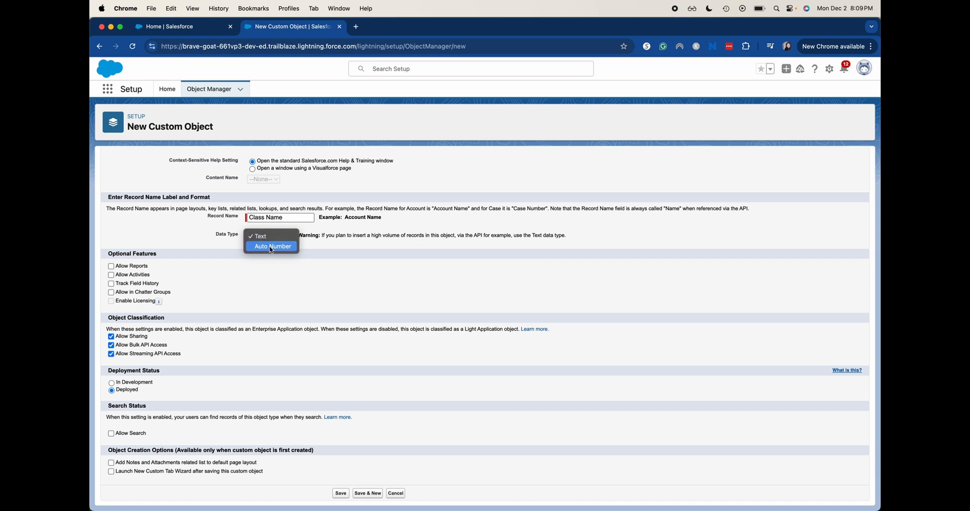
left_click(259, 235)
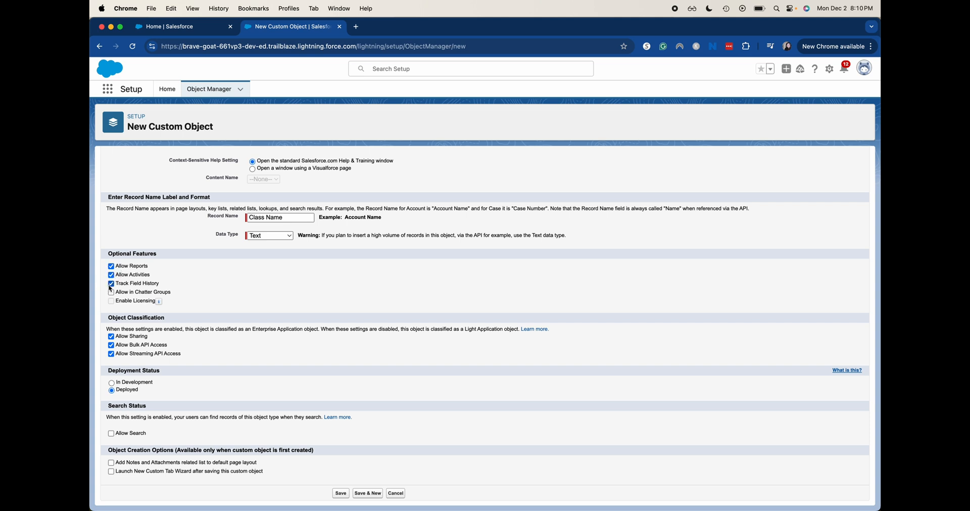
Step: Enable Track Field History, Chatter Groups, Search, Notes and Attachments and the Tab Wizard, then save the Class object
left_click(111, 284)
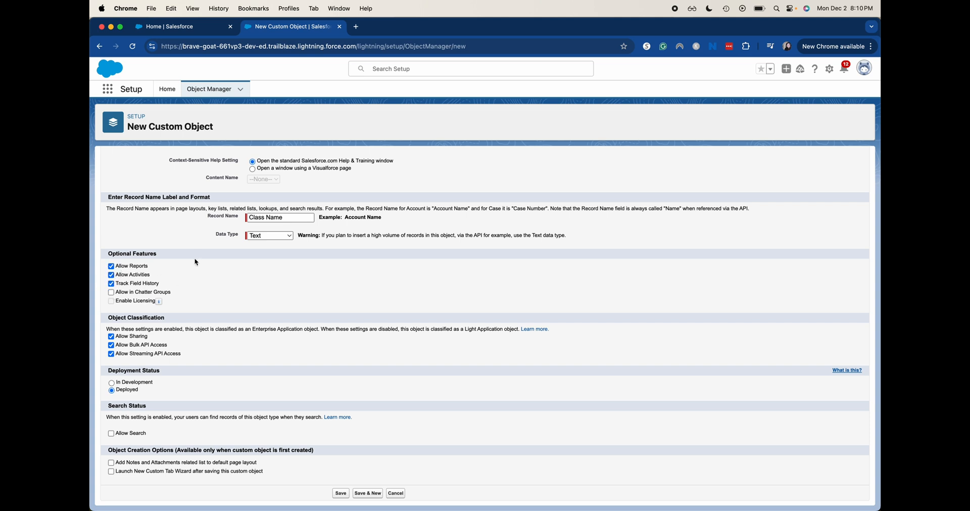
mouse_move(192, 263)
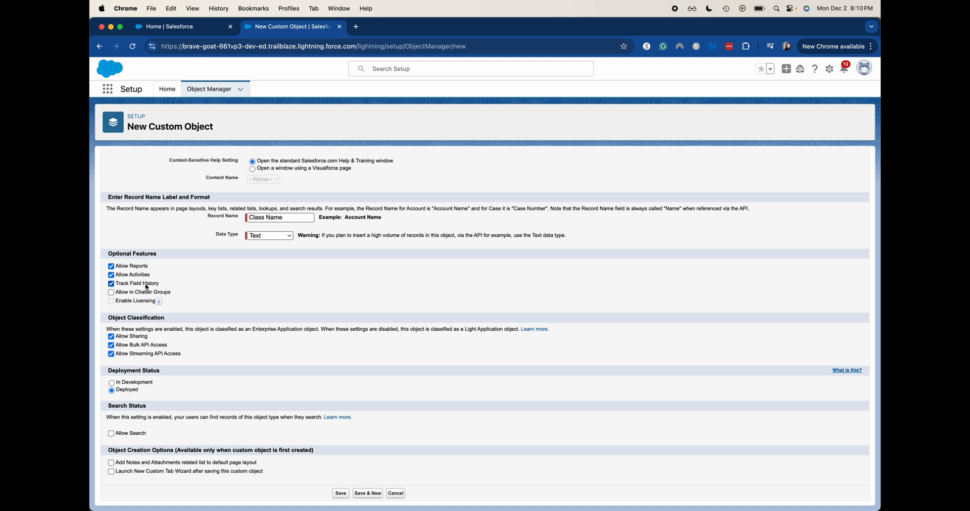
mouse_move(154, 289)
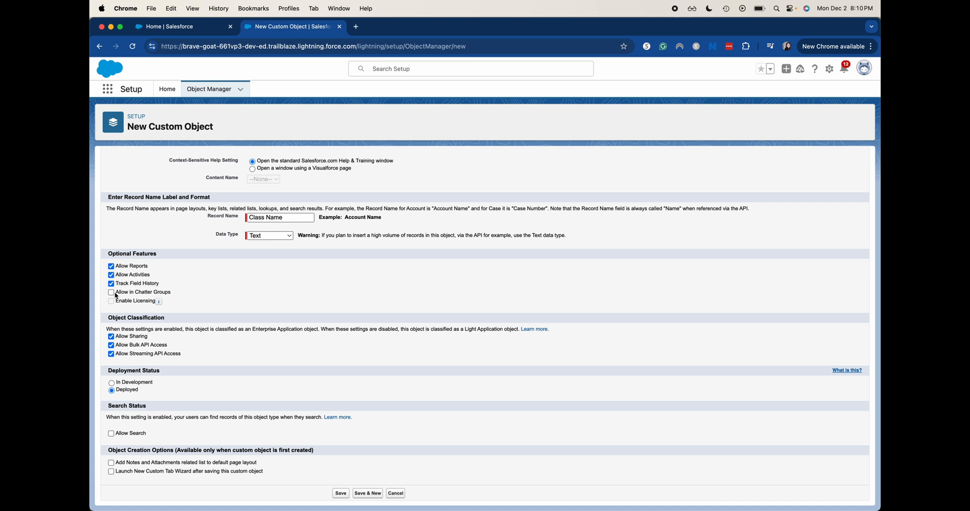
left_click(111, 292)
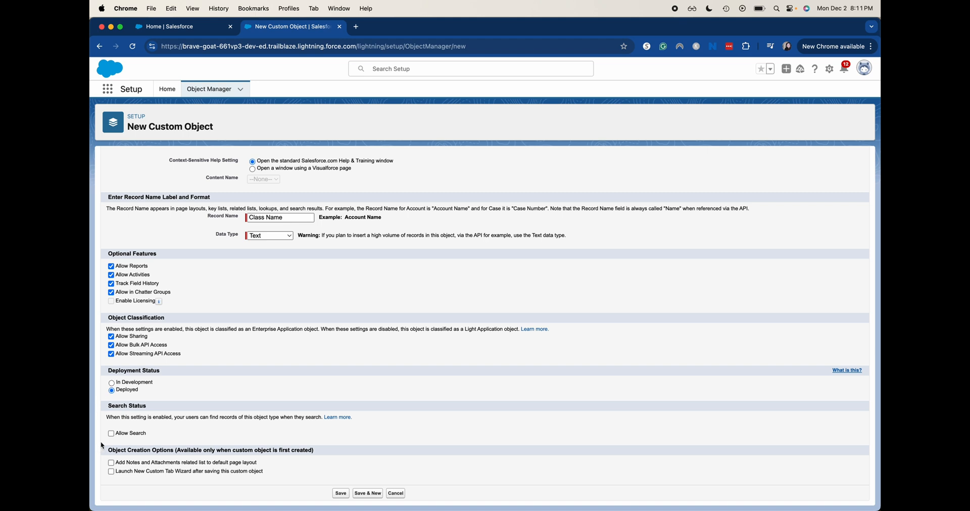
mouse_move(129, 420)
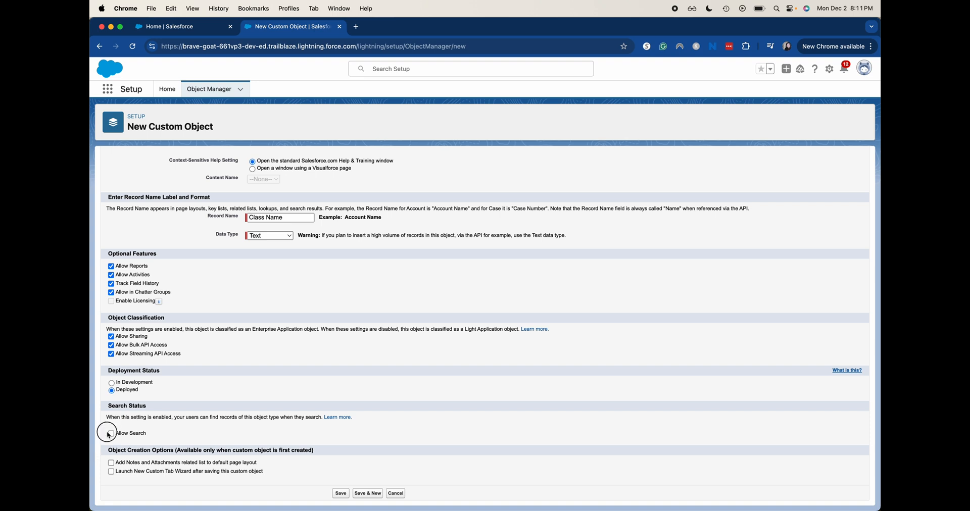
left_click(111, 434)
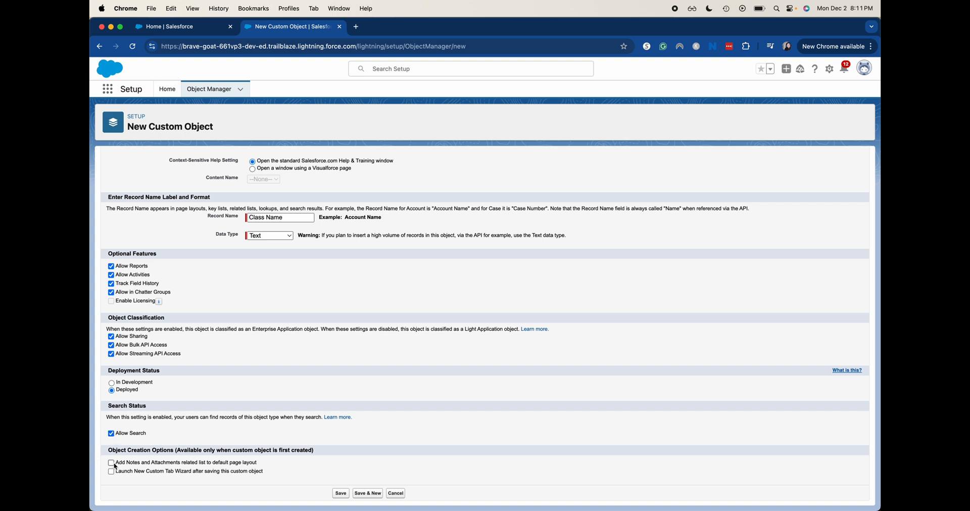
left_click(111, 463)
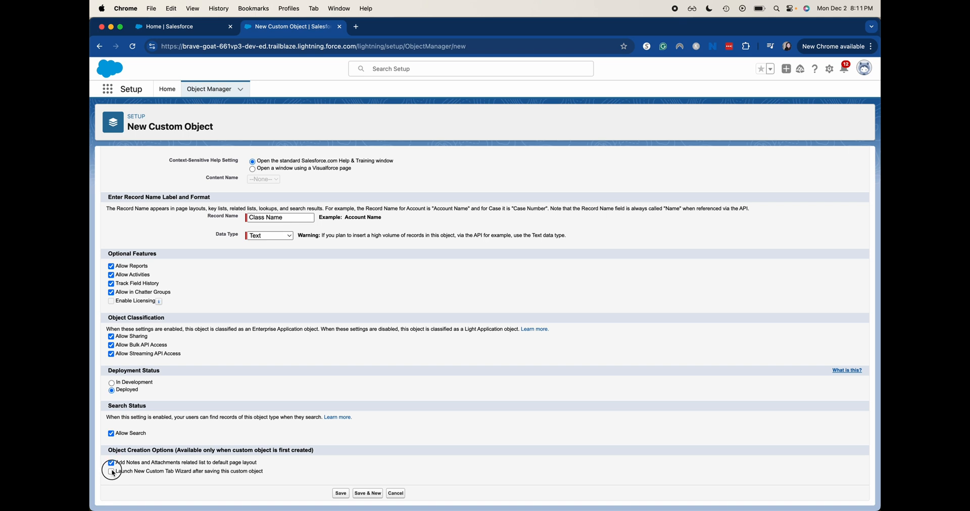
left_click(111, 471)
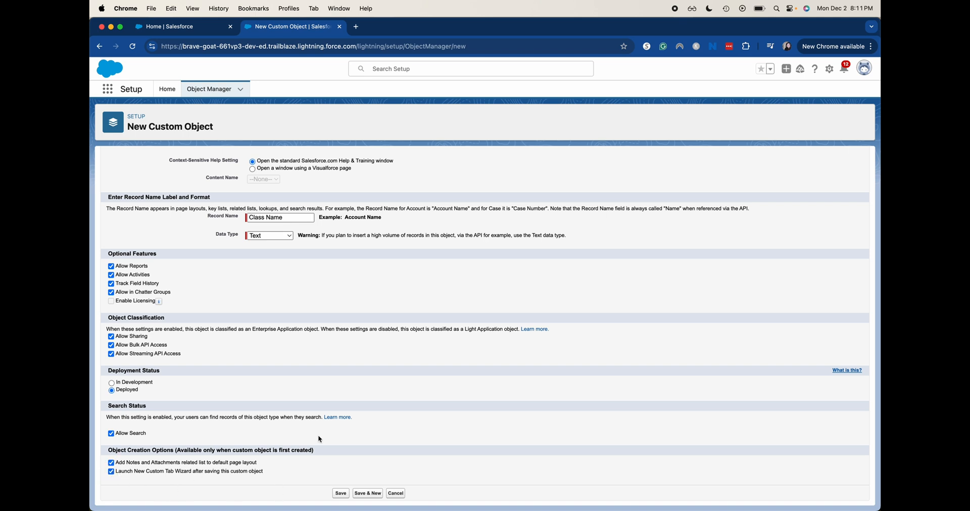
mouse_move(369, 480)
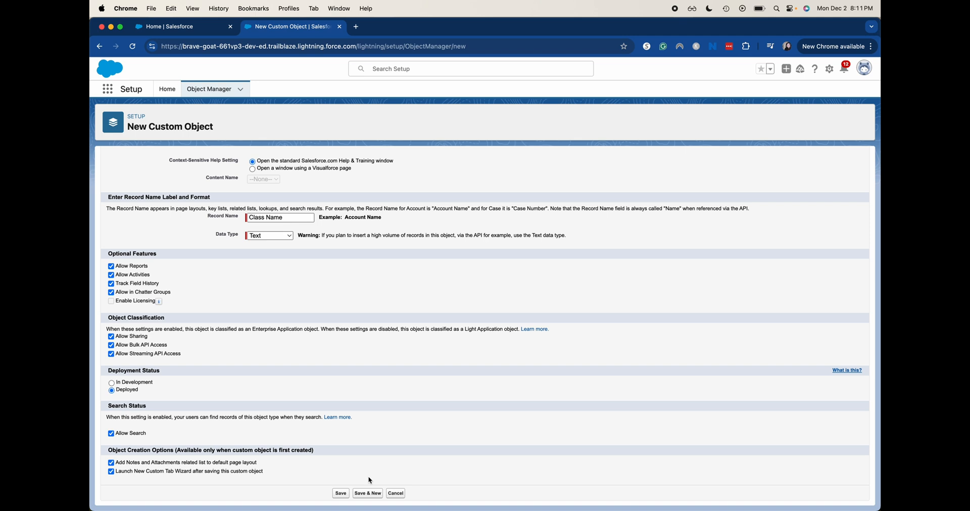
left_click(341, 493)
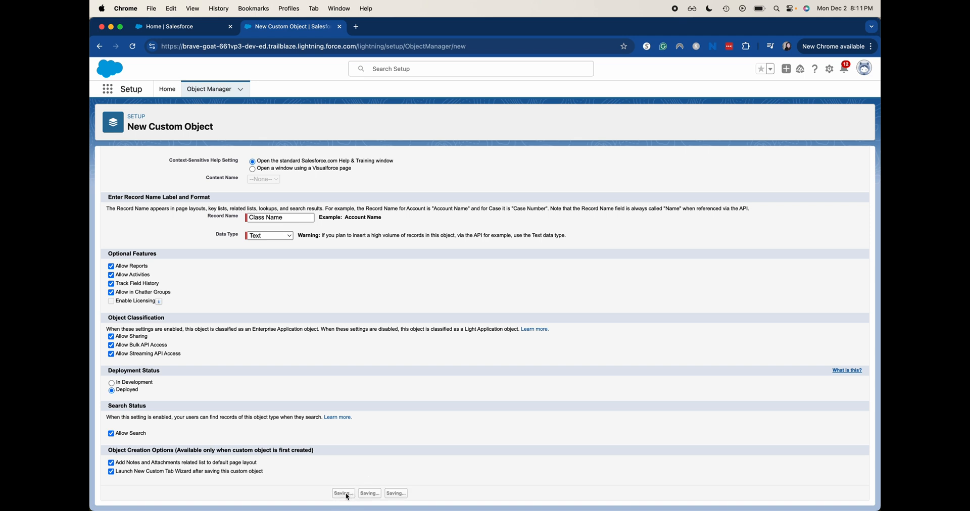
Step: Choose the Apple tab style for the Class tab and continue to profile visibility
left_click(343, 493)
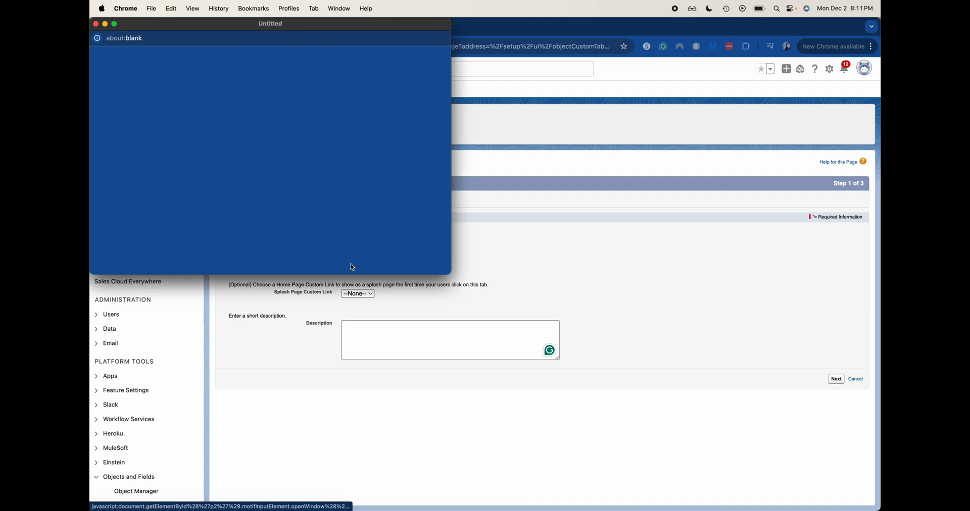
left_click(416, 261)
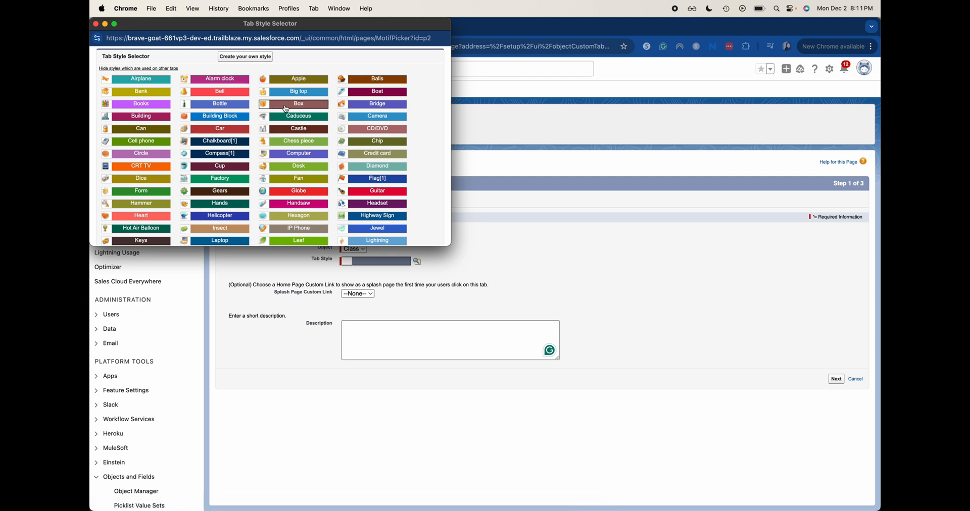
left_click(297, 79)
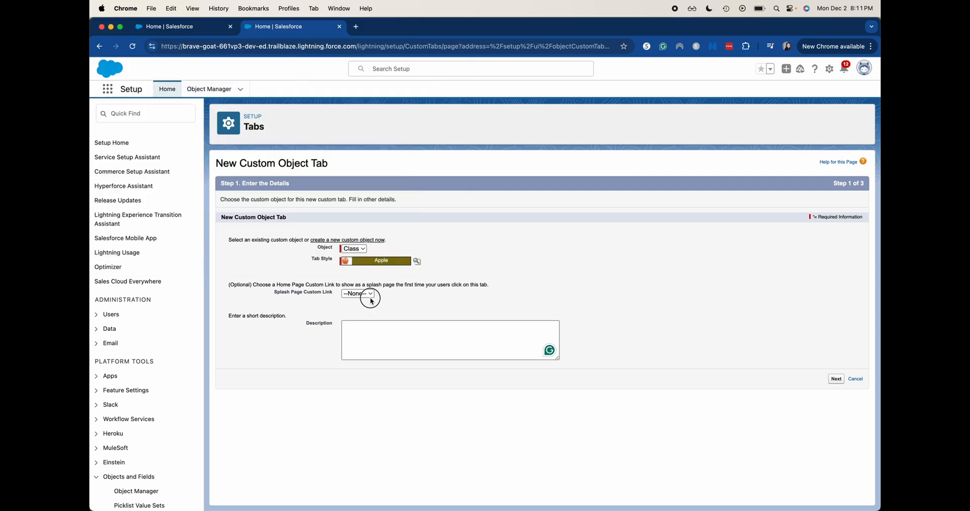
left_click(360, 293)
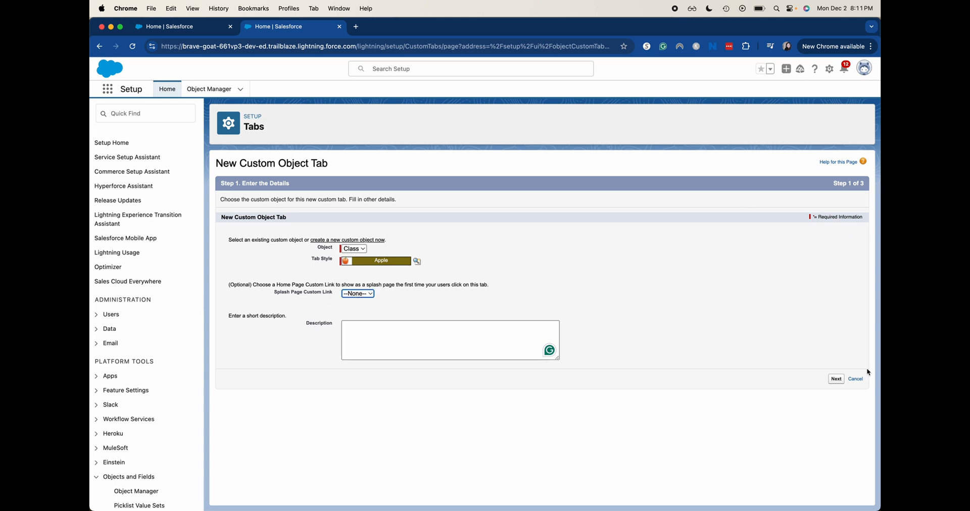
left_click(836, 379)
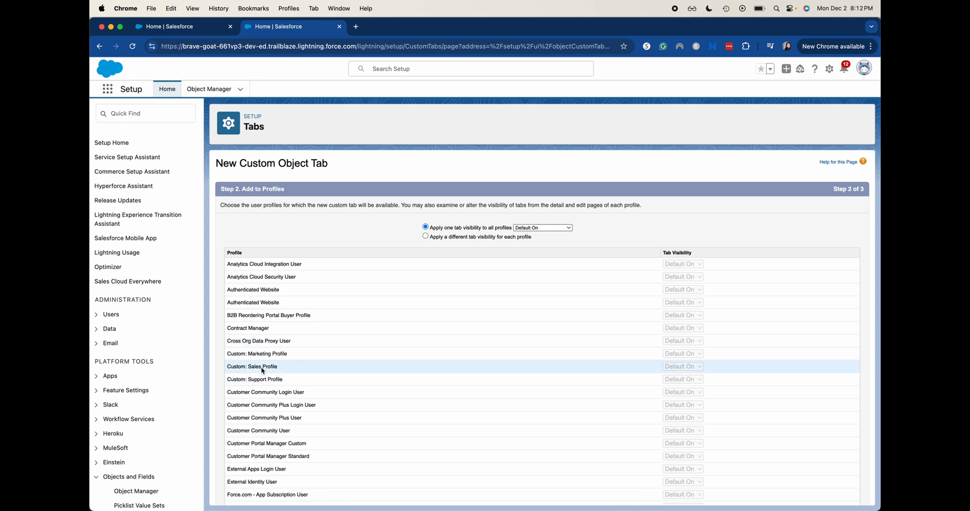
mouse_move(262, 358)
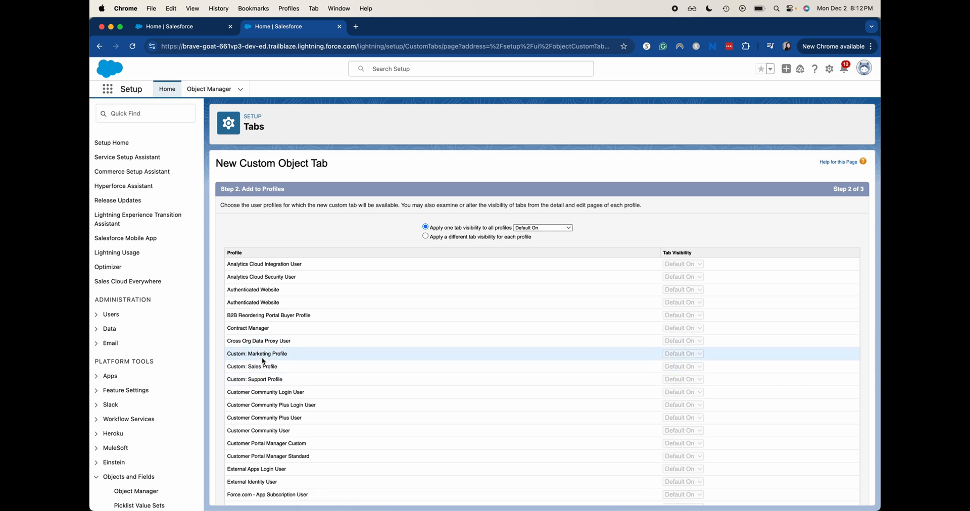
mouse_move(263, 368)
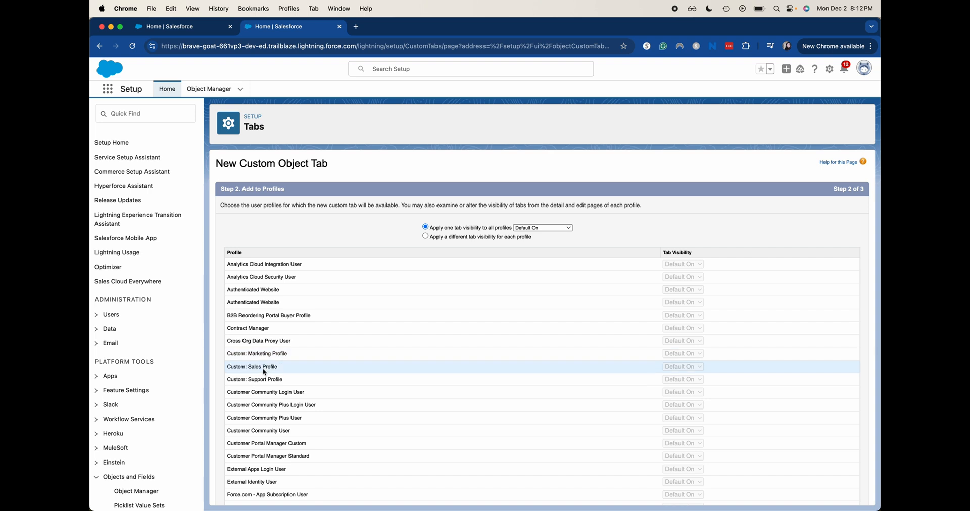
Step: Leave Default On for all profiles and continue to the custom apps step
scroll("down", 3)
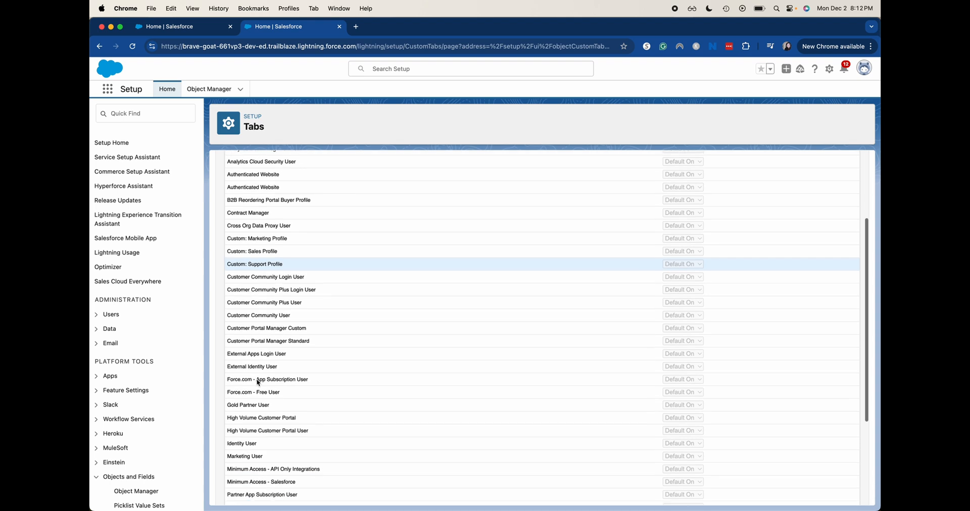
scroll("down", 3)
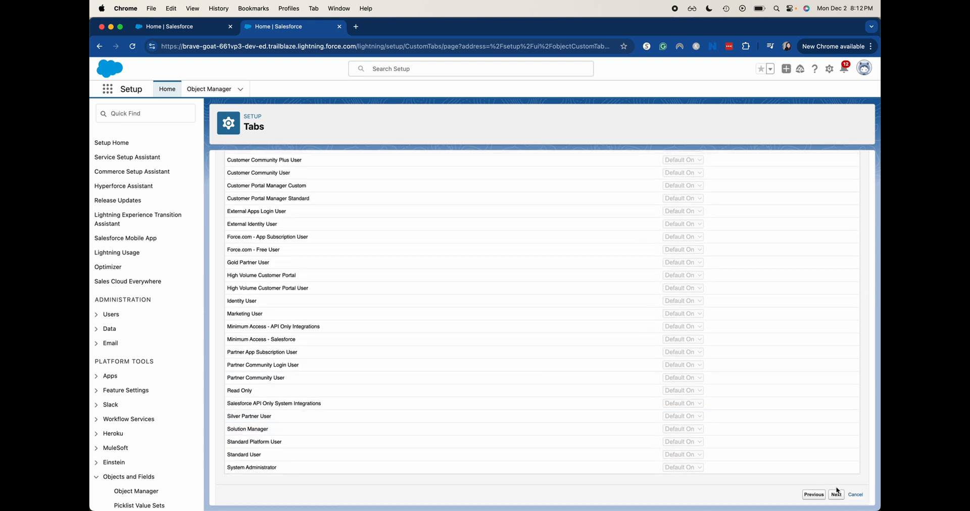
mouse_move(836, 494)
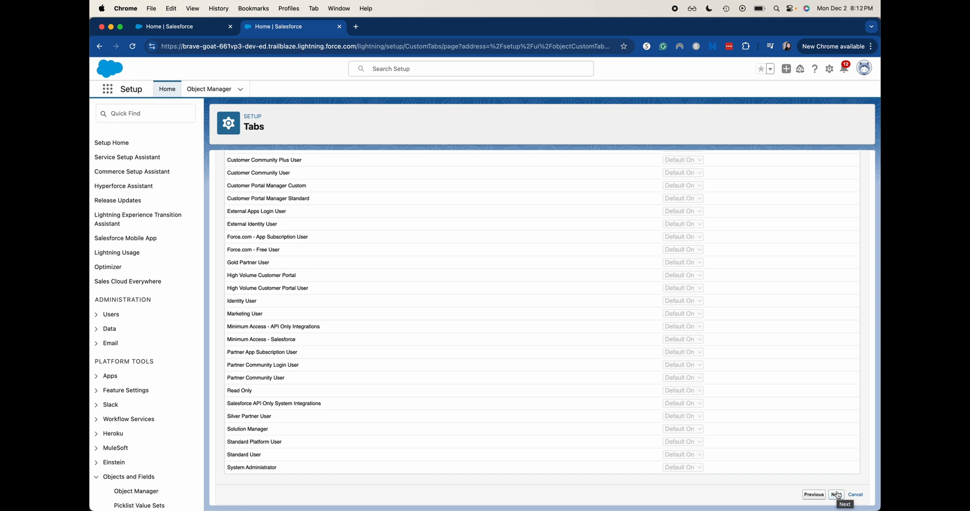
left_click(836, 494)
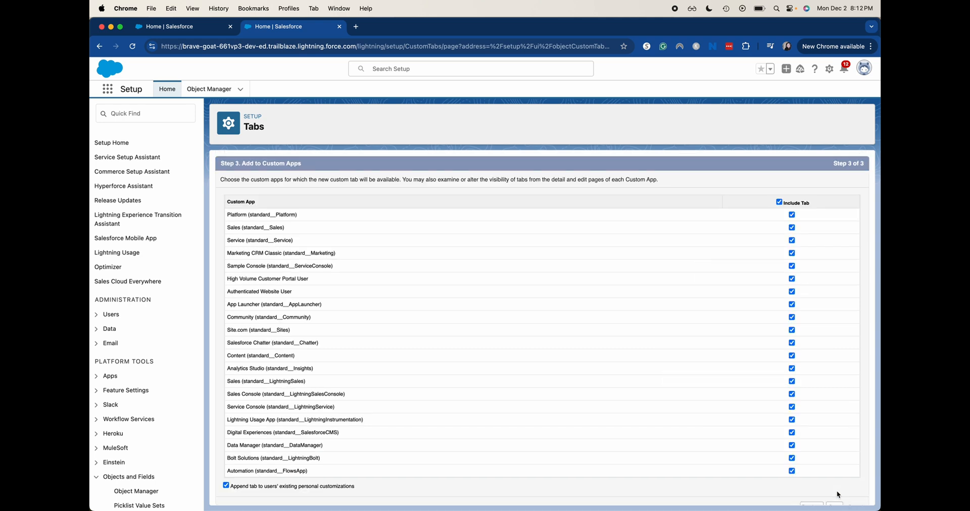
mouse_move(794, 176)
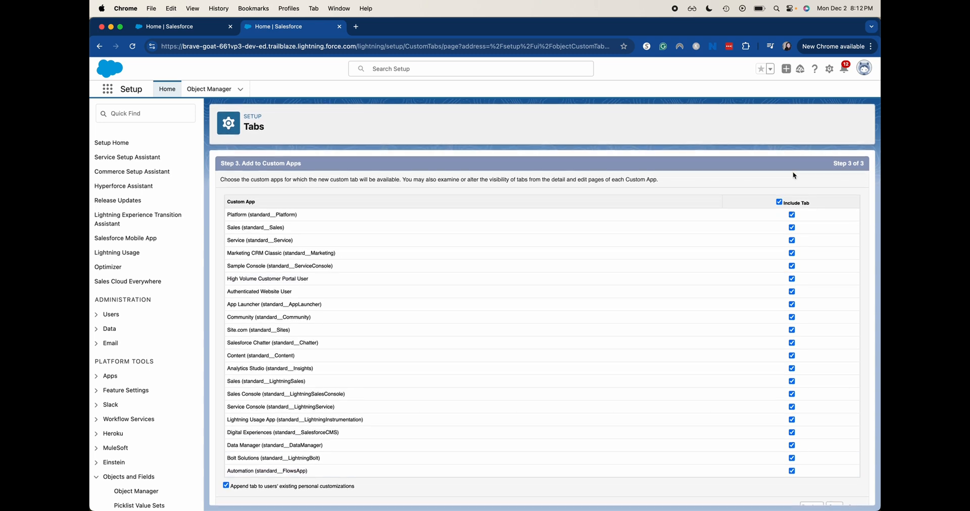
Step: Keep Include Tab checked for all custom apps and save the Class tab
scroll("down", 3)
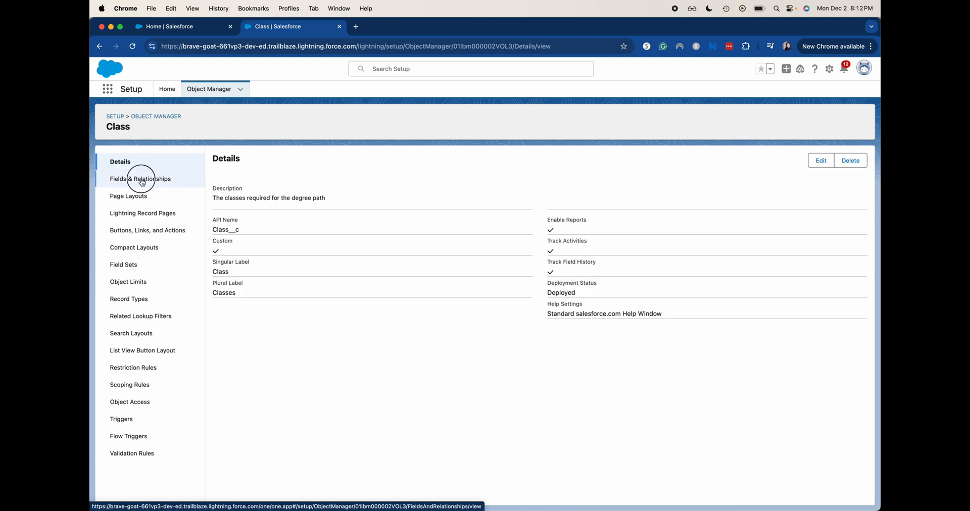
Step: View the Class object's Fields & Relationships, then switch to the Sales app's Classes tab via App Launcher
left_click(139, 178)
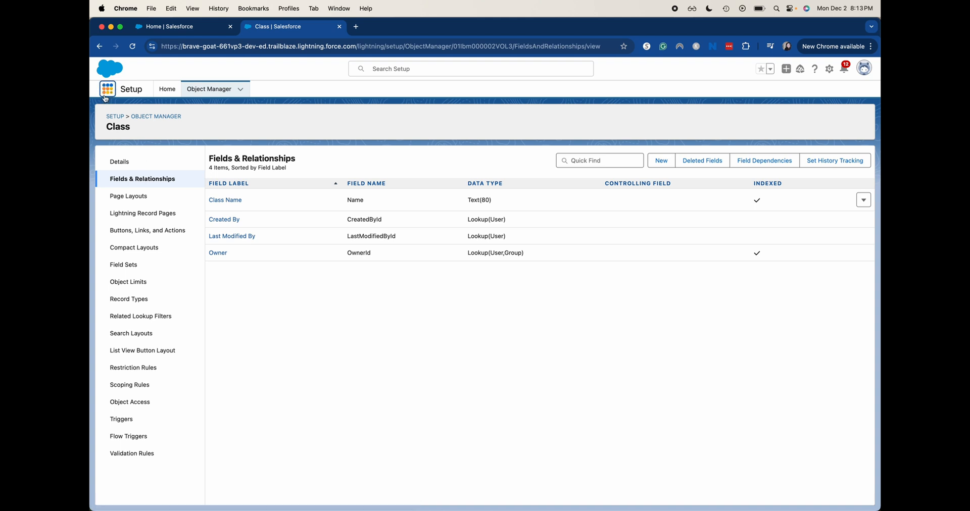
left_click(107, 89)
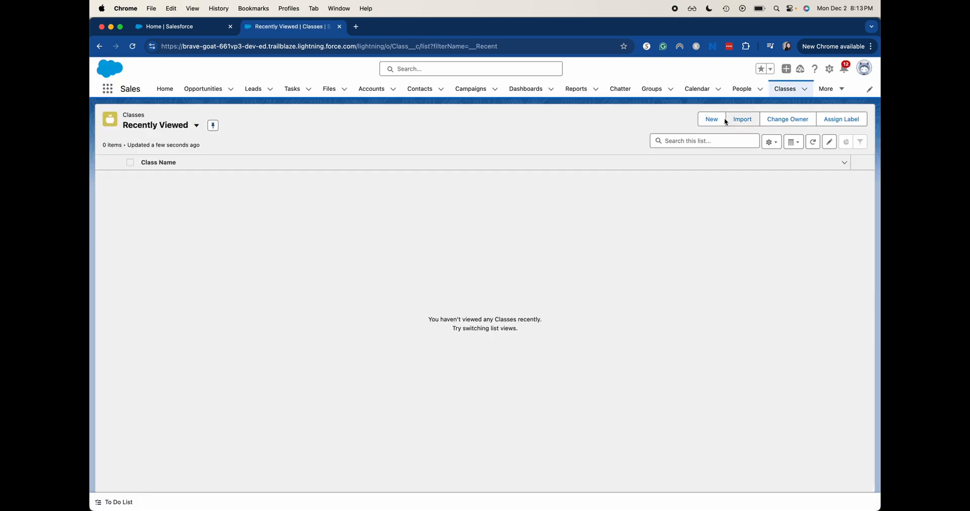
Step: Start a new Class record from the Classes list, then dismiss the form without saving
left_click(711, 119)
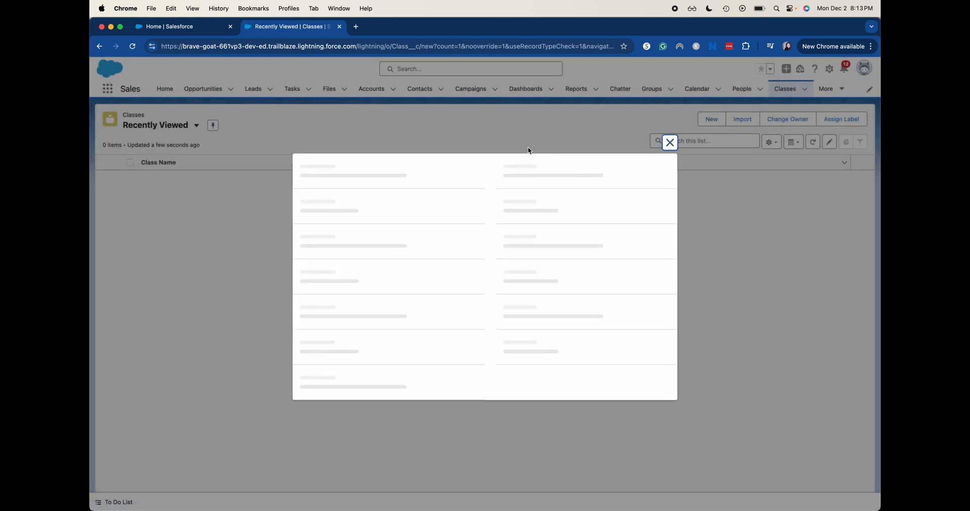
mouse_move(582, 155)
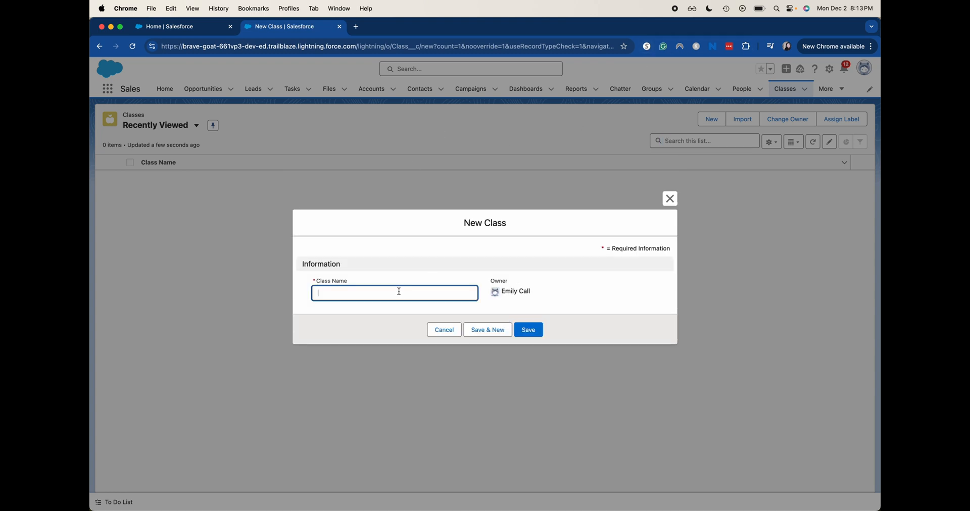
mouse_move(555, 236)
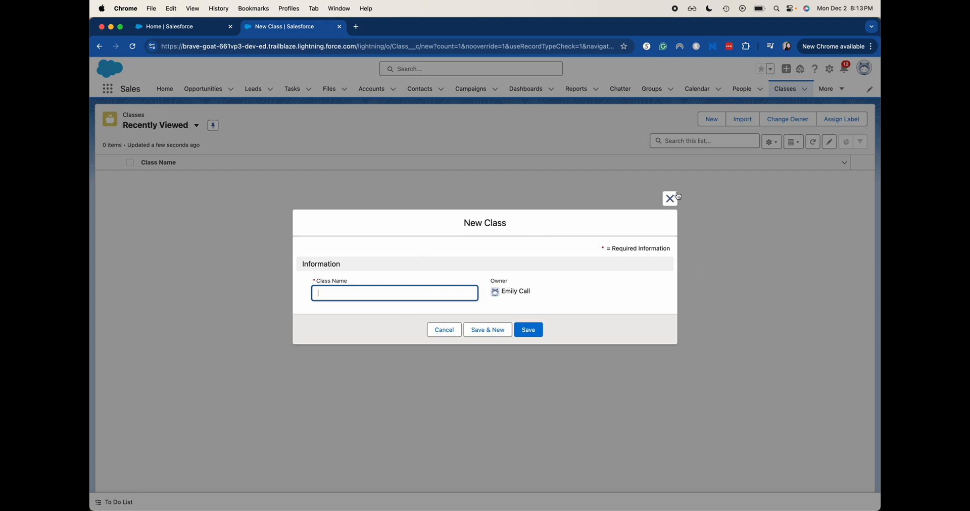
left_click(669, 199)
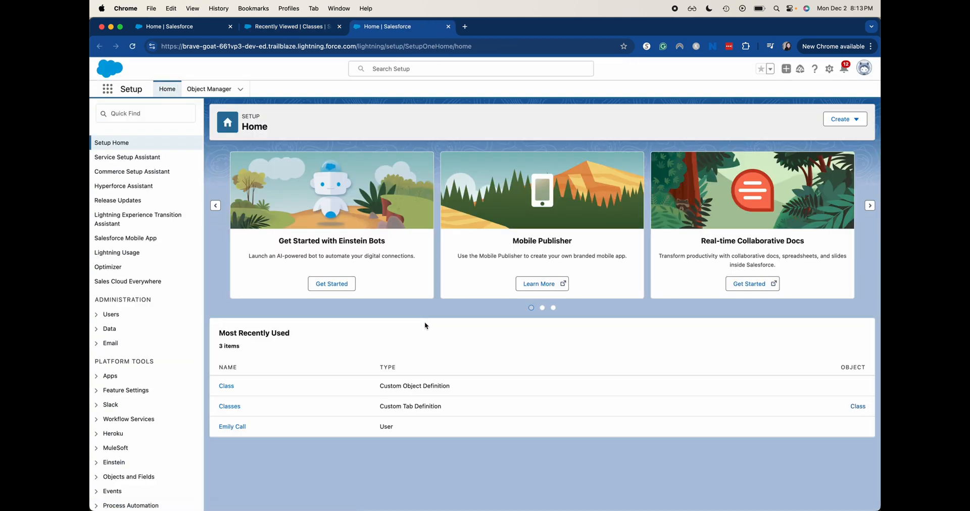
Step: Find Schema Settings via Quick Find 'sch' and launch Schema Builder from Objects and Fields
left_click(146, 113)
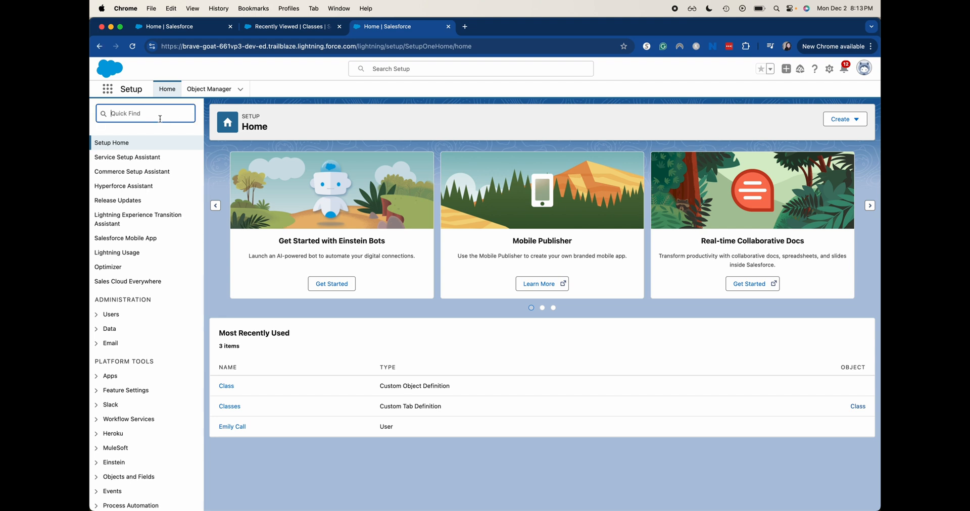
type("sch")
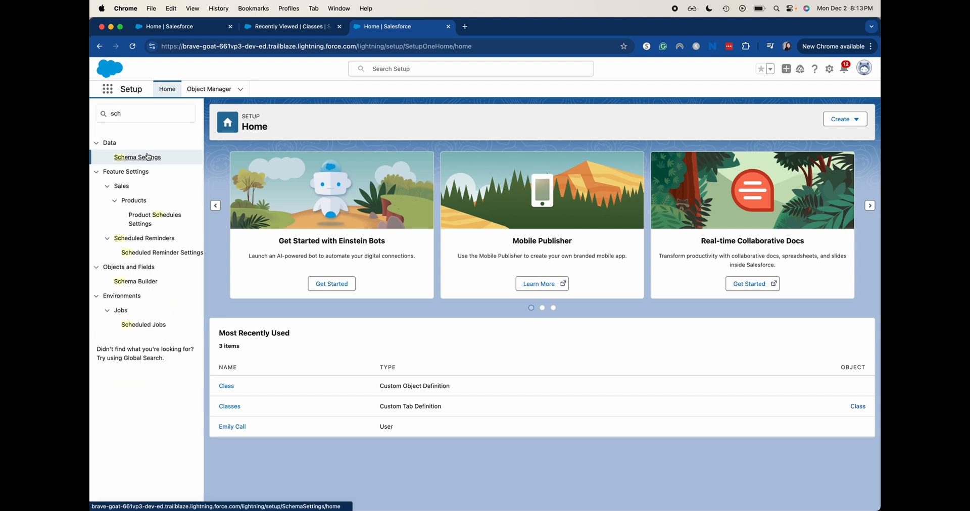
left_click(138, 157)
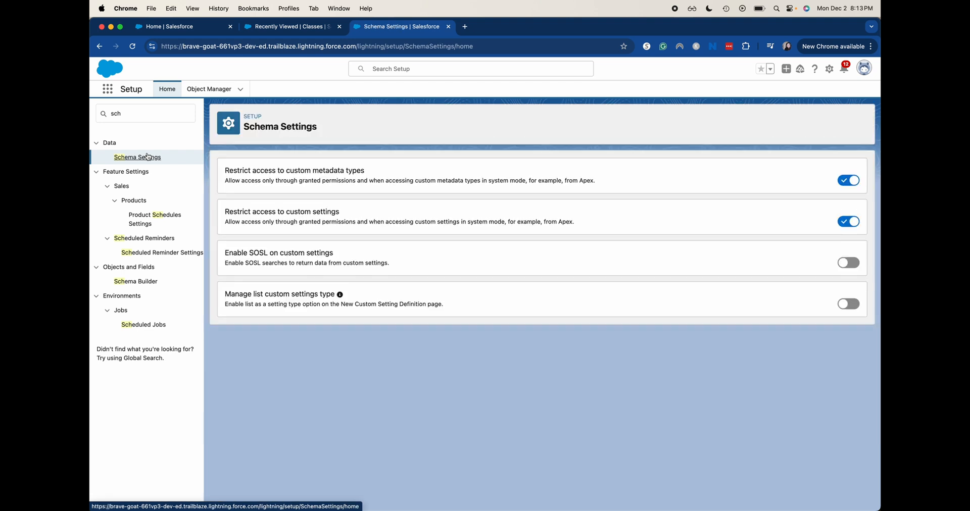
mouse_move(143, 295)
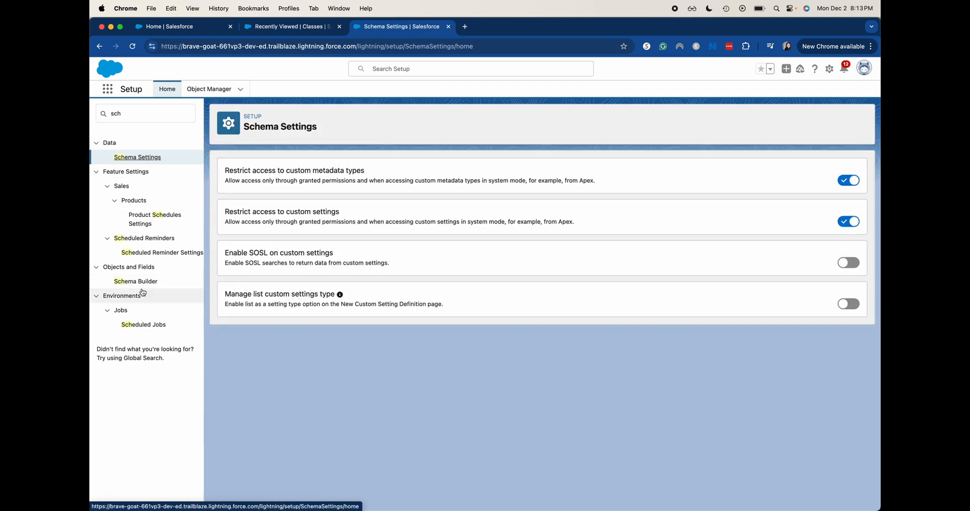
left_click(135, 281)
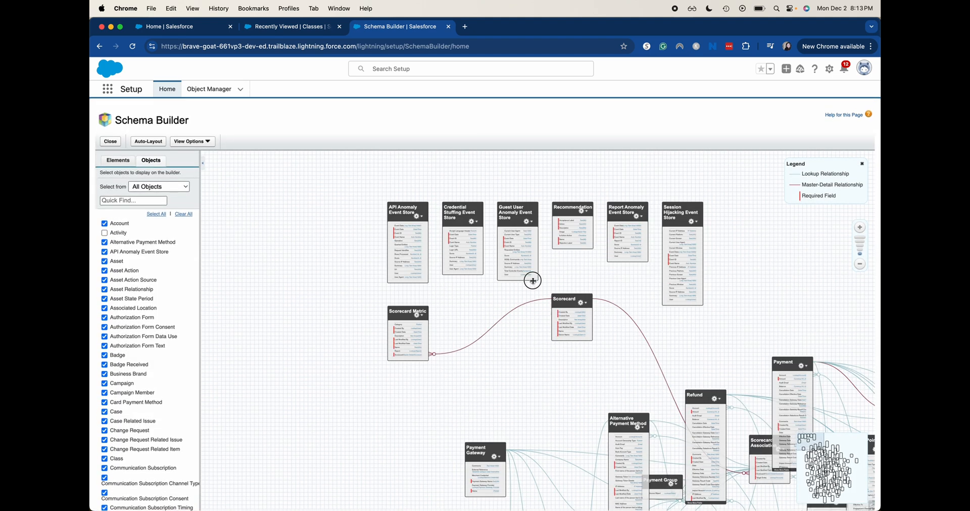
Step: Clear All objects from the Schema Builder canvas and bring up the Create New Object form
left_click_drag(532, 281, 641, 384)
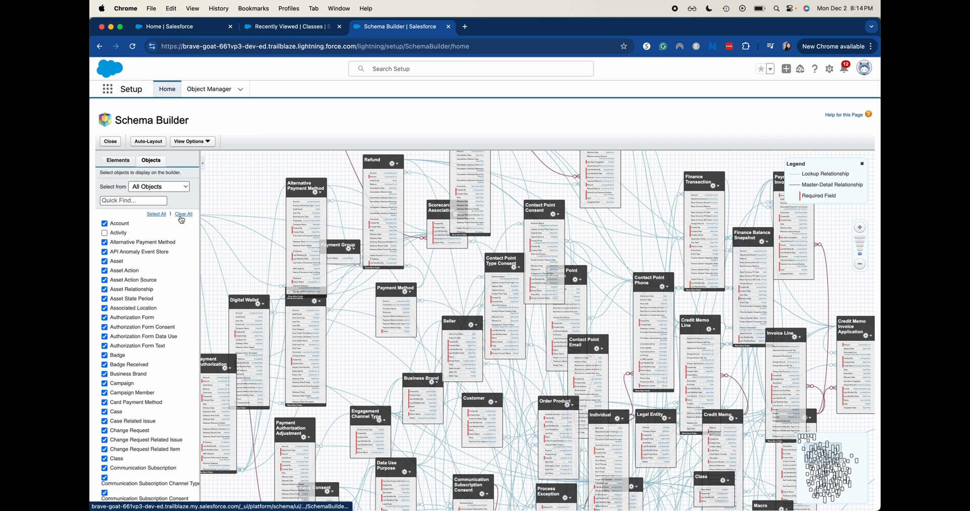
left_click(184, 214)
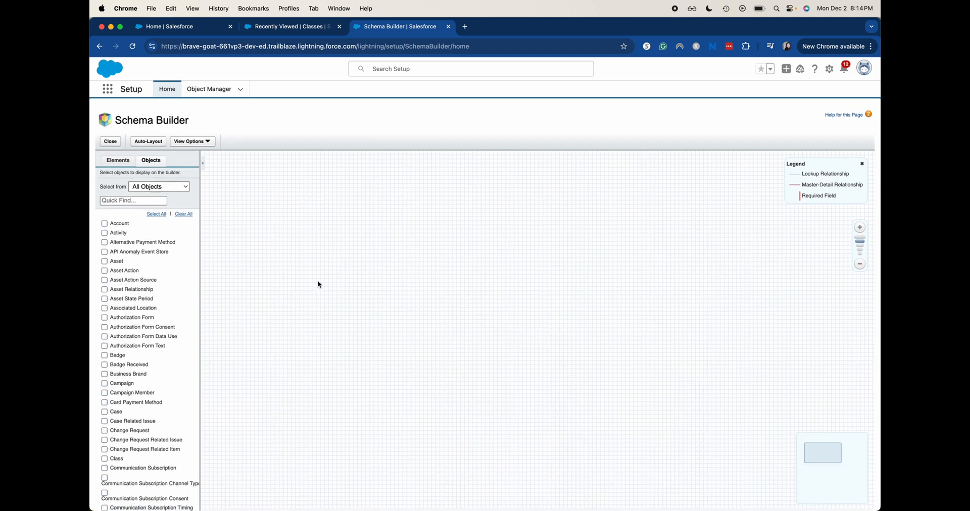
left_click(117, 160)
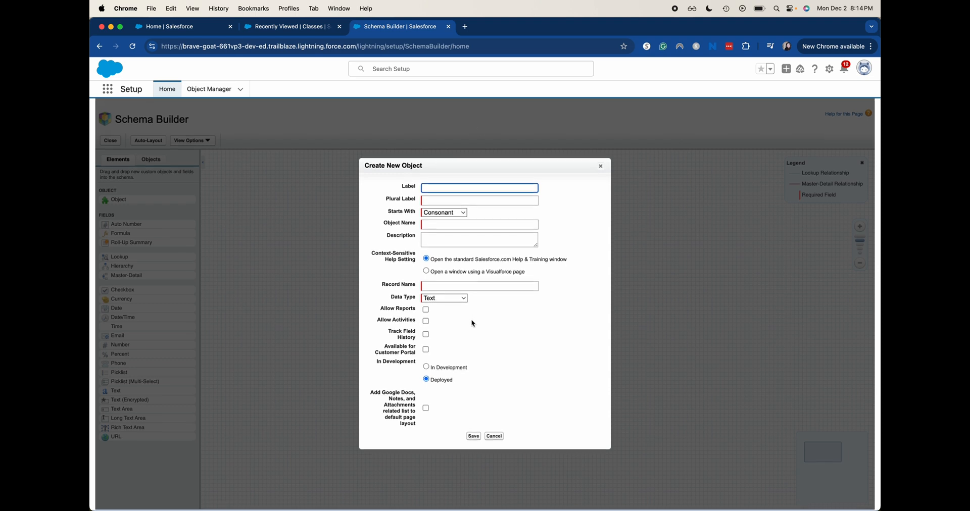
mouse_move(526, 434)
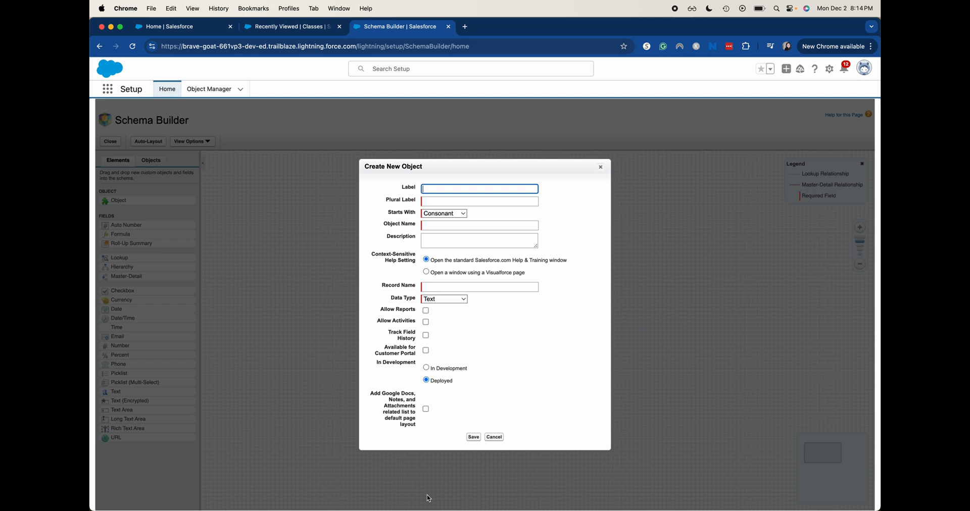
mouse_move(413, 311)
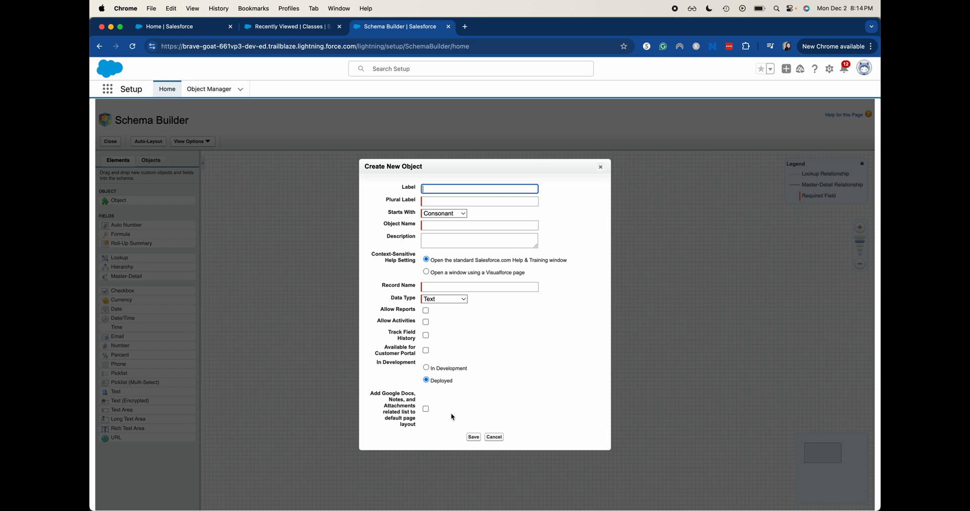
mouse_move(466, 403)
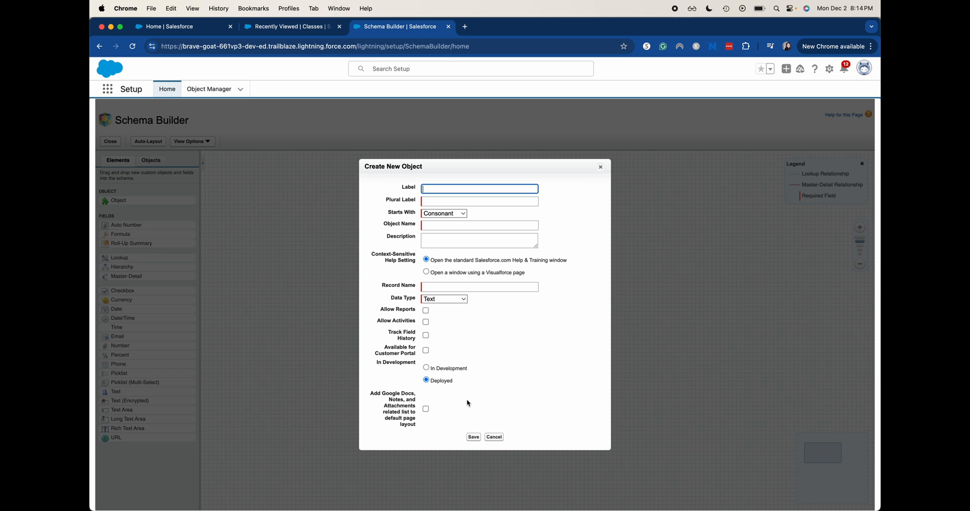
mouse_move(546, 183)
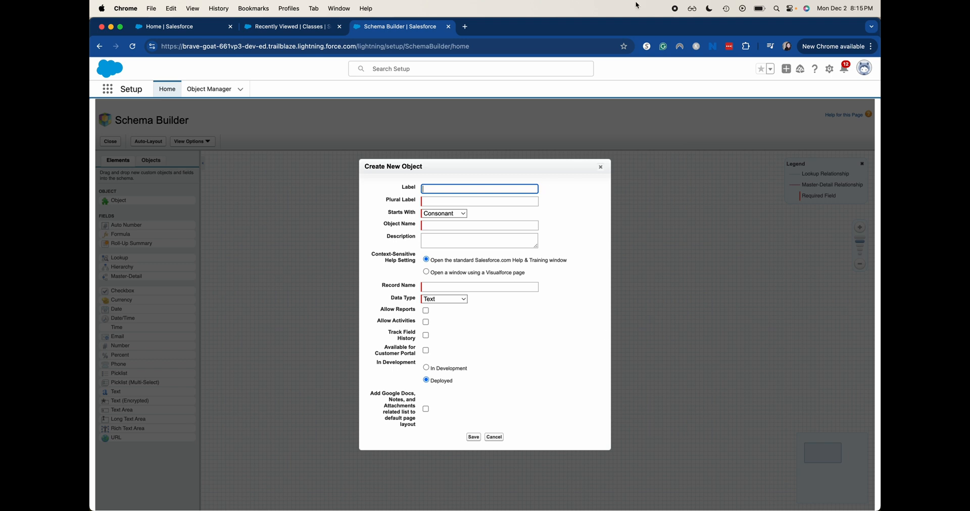
mouse_move(657, 10)
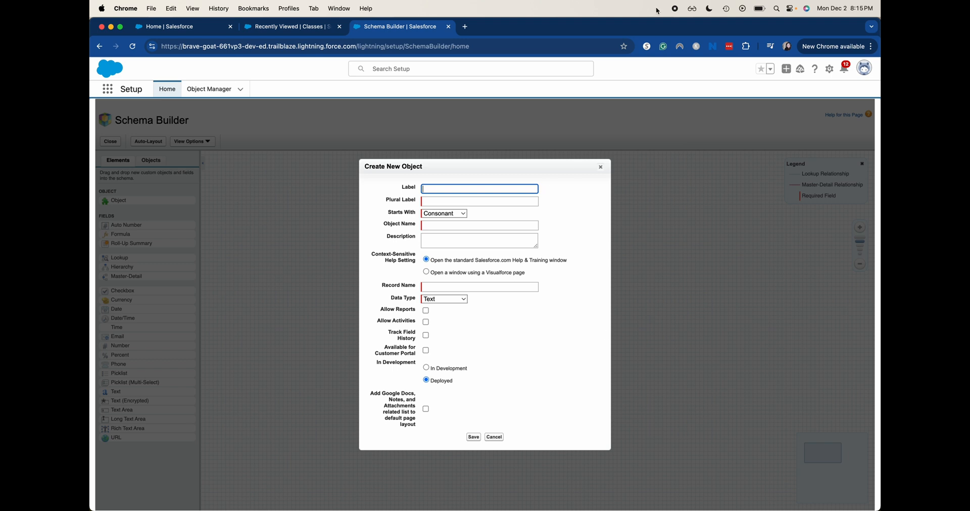